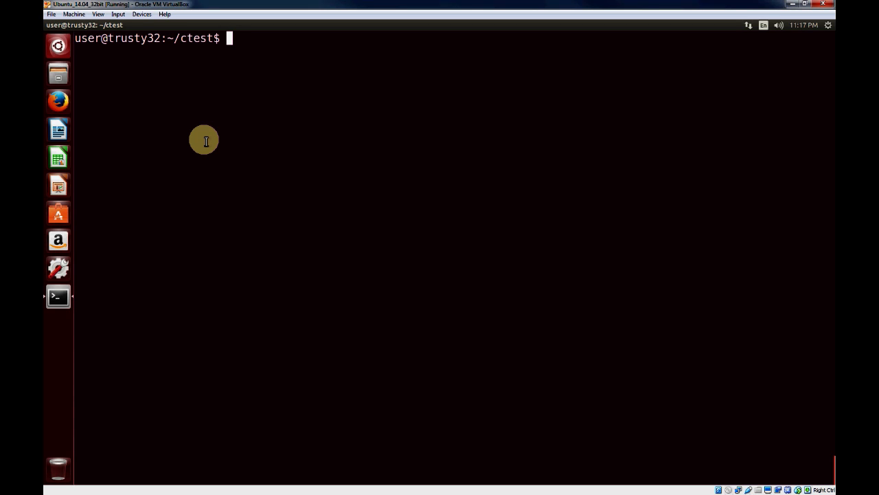
Step: Begin the nano command that will open debug.c
{"action": "type", "text": "nano"}
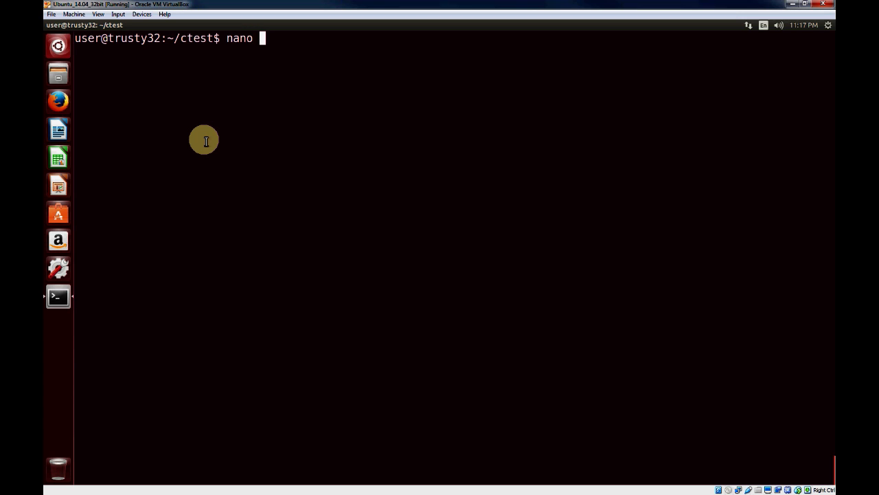
Step: Start debug.c in nano with #include <stdio.h> and int a = 0
{"action": "type", "text": "debug.c"}
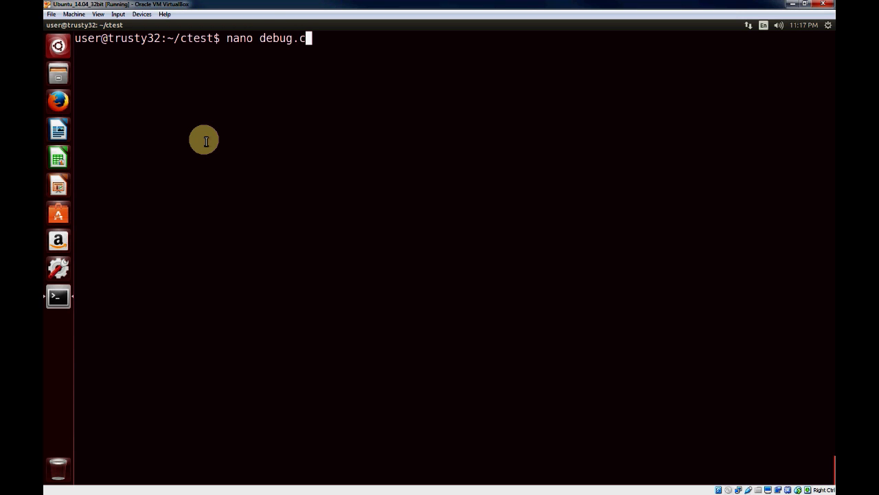
{"action": "key", "text": "Return"}
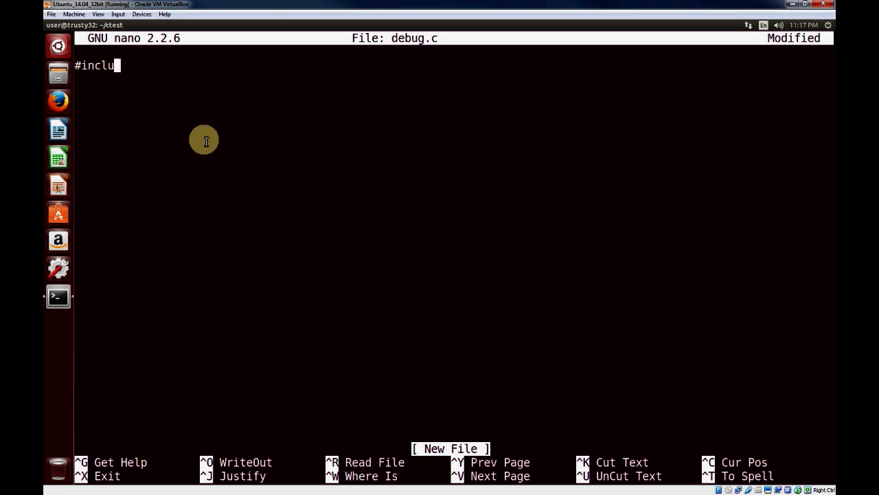
{"action": "type", "text": "de <s"}
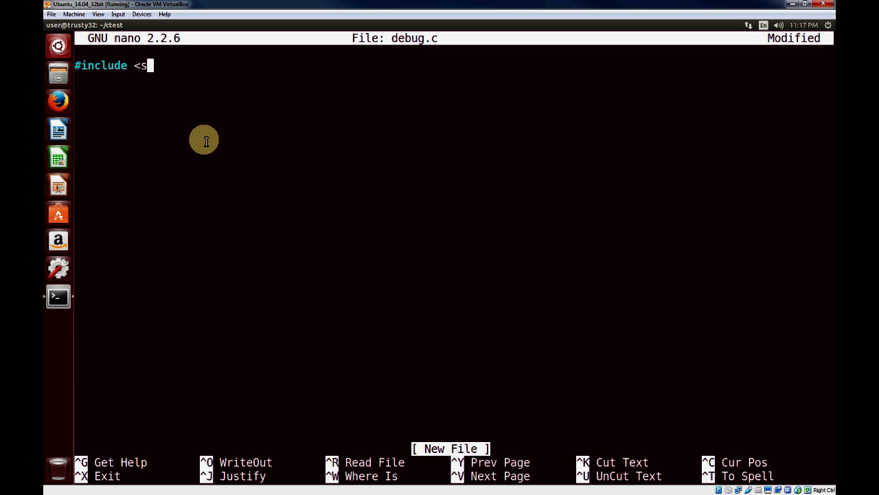
{"action": "type", "text": "tdio.h>"}
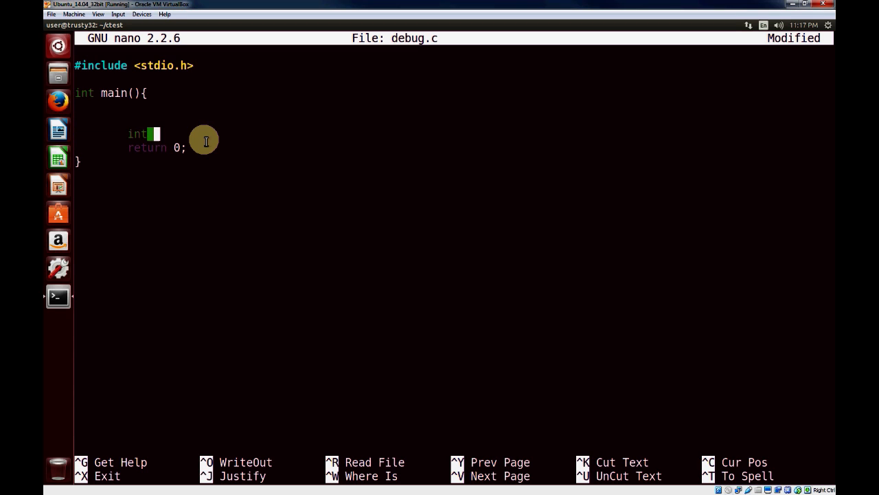
{"action": "type", "text": "a ="}
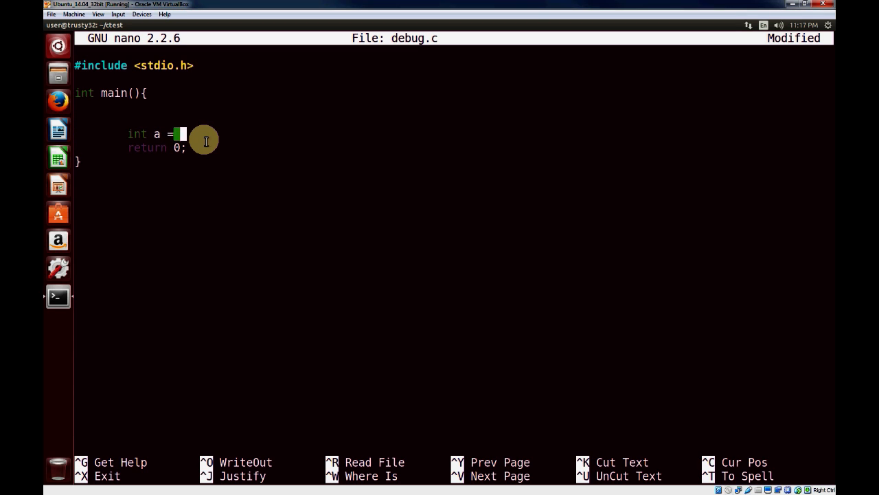
{"action": "type", "text": "0;"}
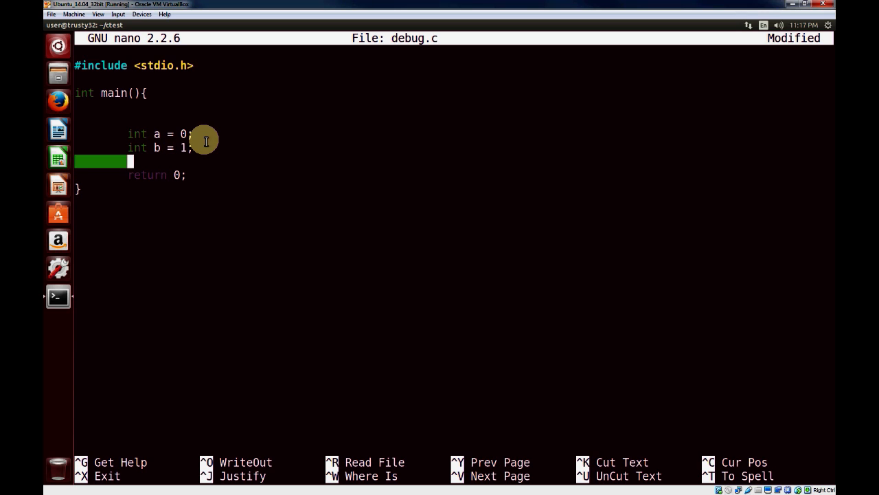
Step: Declare int c = 2, add printf("Value of a is %d\n", a), then save and exit nano
{"action": "type", "text": "int c = 2;"}
{"action": "type", "text": "printf(\""}
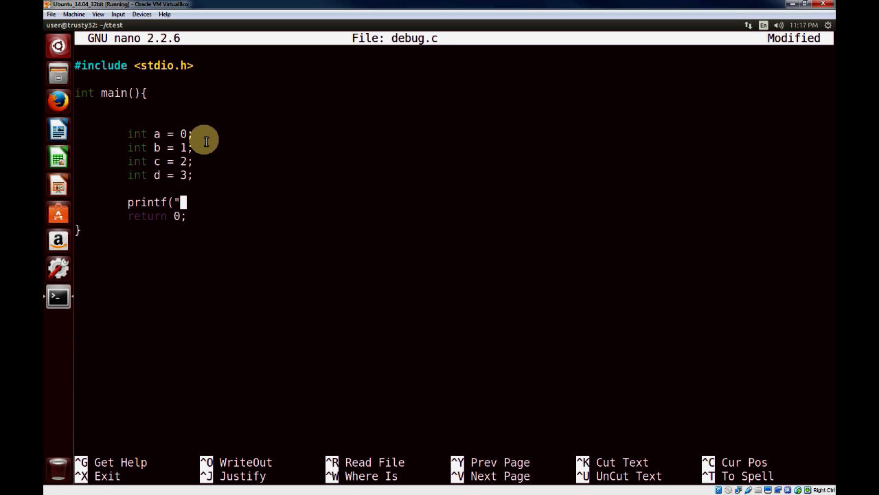
{"action": "type", "text": "Value of"}
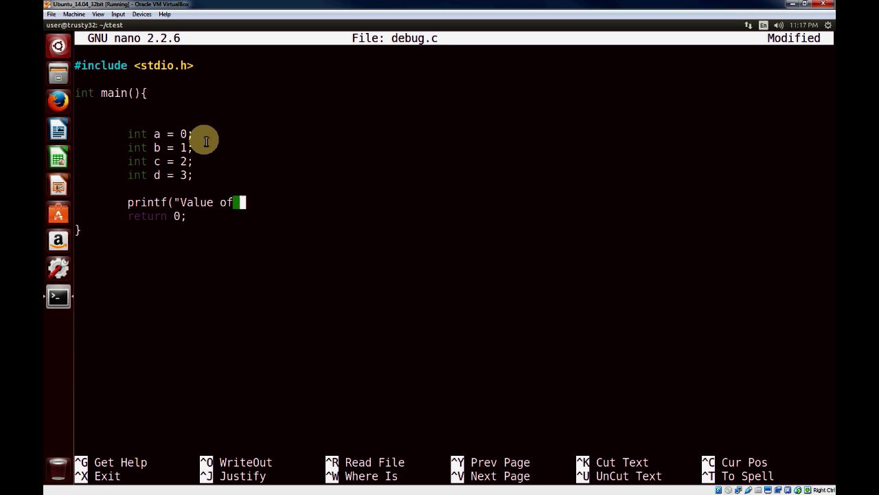
{"action": "type", "text": "a is %d\\n\","}
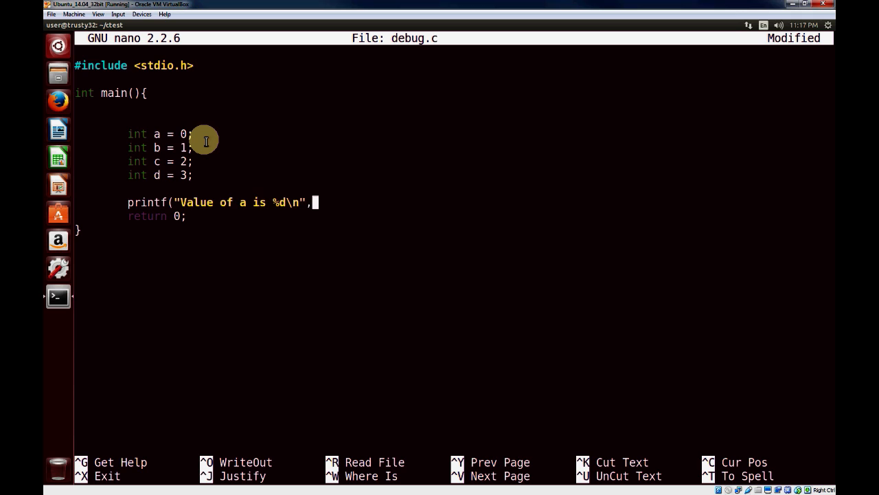
{"action": "key", "text": "ctrl+x"}
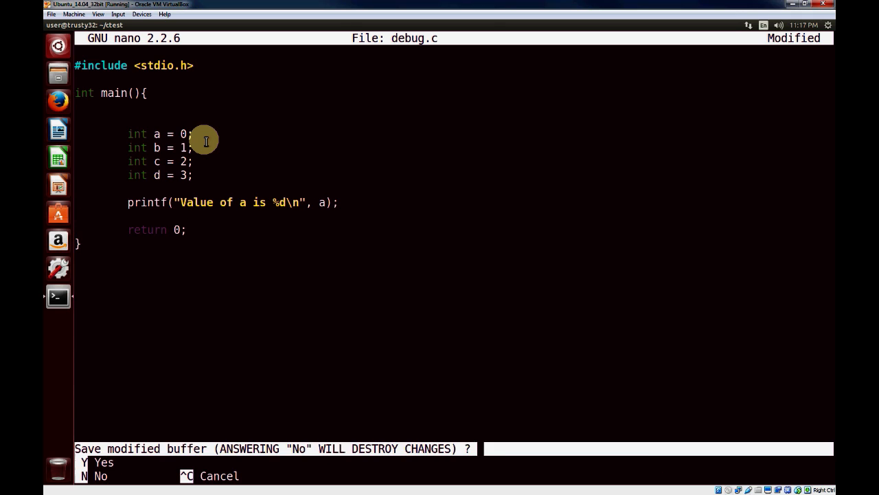
{"action": "key", "text": "n"}
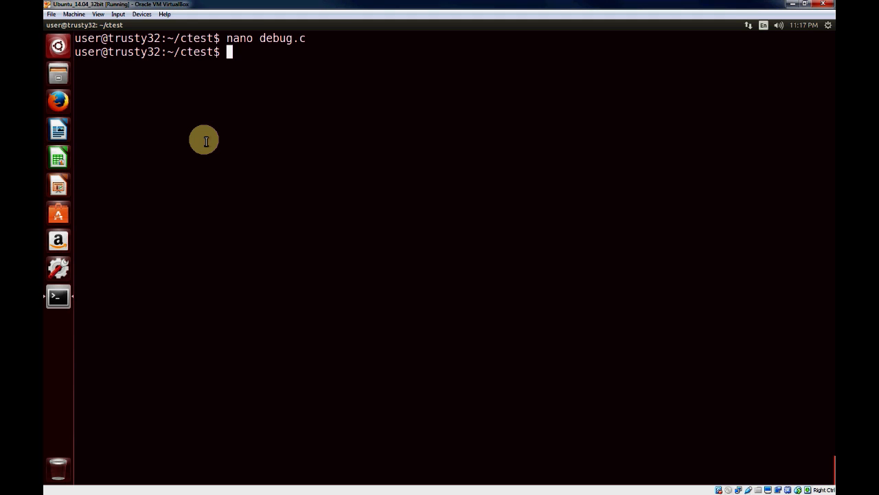
Step: Compile with gcc -g debug.c -o debug to get a debug-symbol executable
{"action": "type", "text": "gcc -g"}
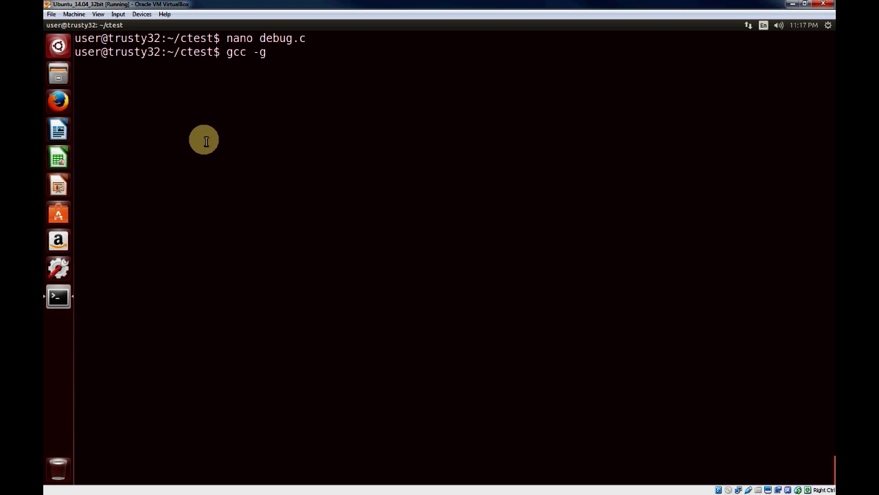
{"action": "type", "text": "\" \""}
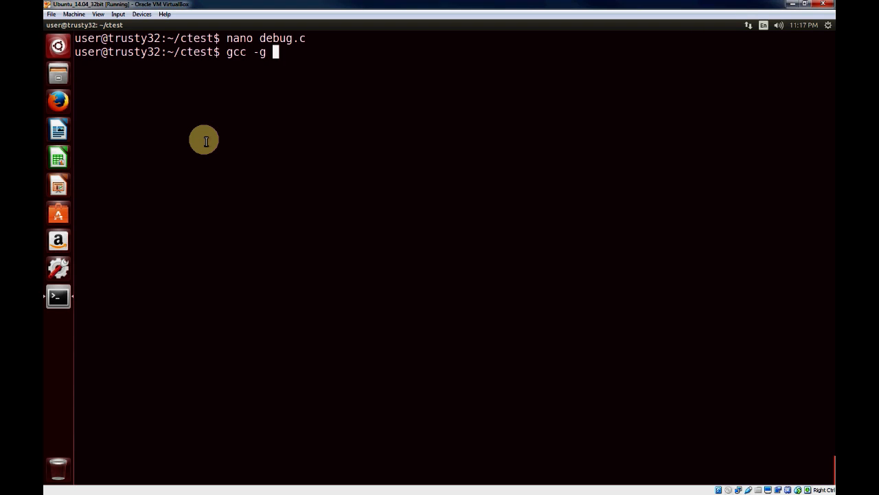
{"action": "type", "text": "debug.c -o d"}
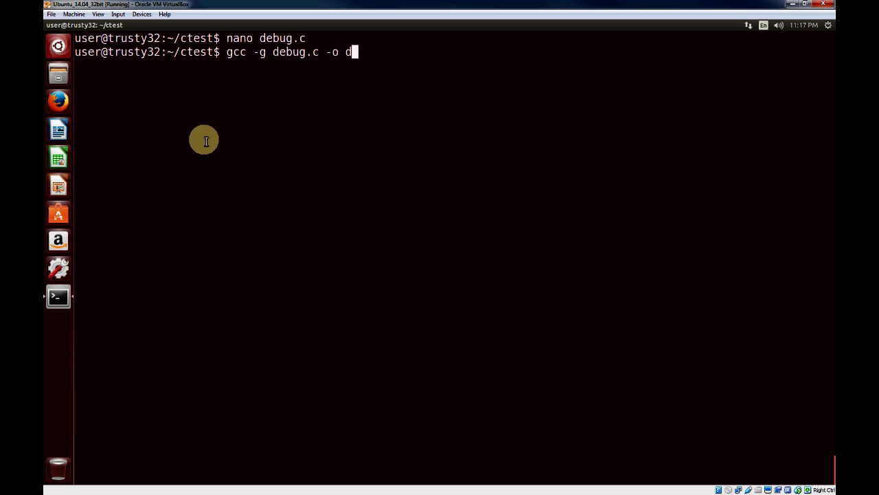
{"action": "type", "text": "ebug"}
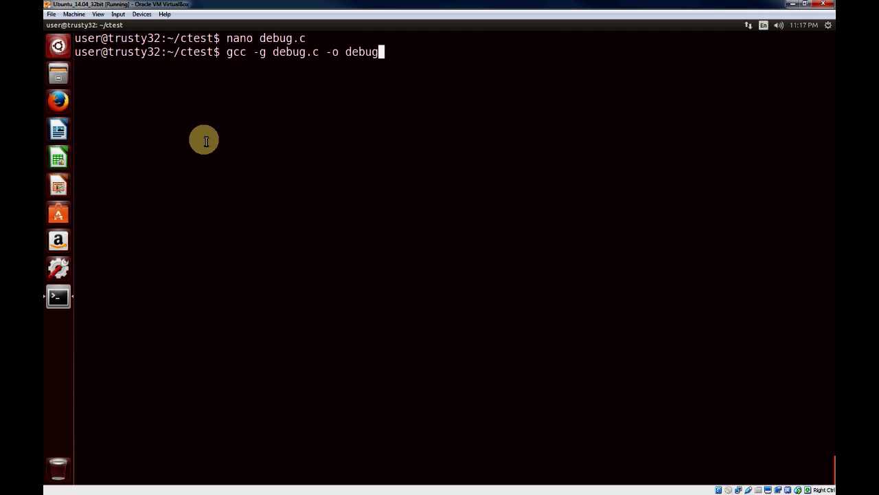
{"action": "key", "text": "Return"}
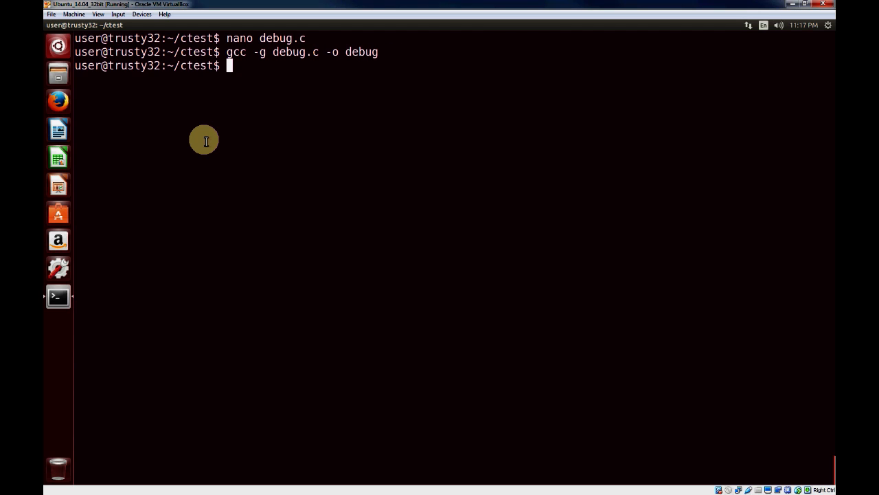
Step: Start gdb debug and run the program, printing Value of a is 0
{"action": "type", "text": "gd"}
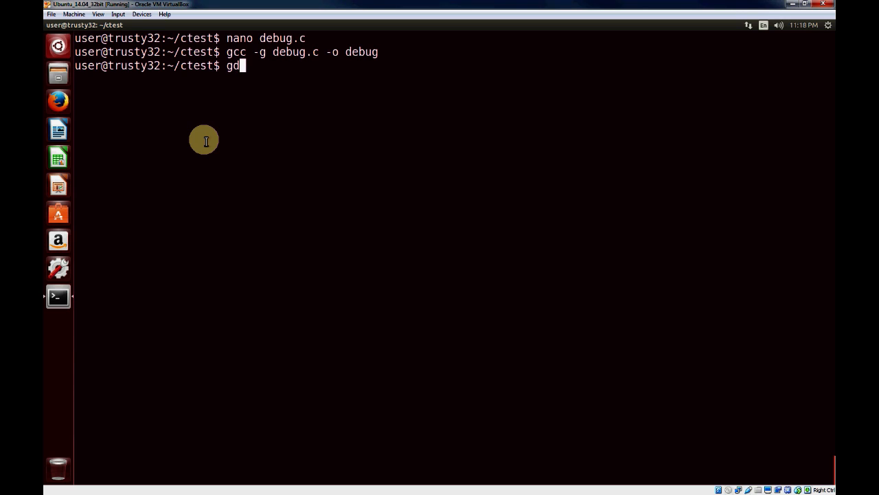
{"action": "type", "text": "b"}
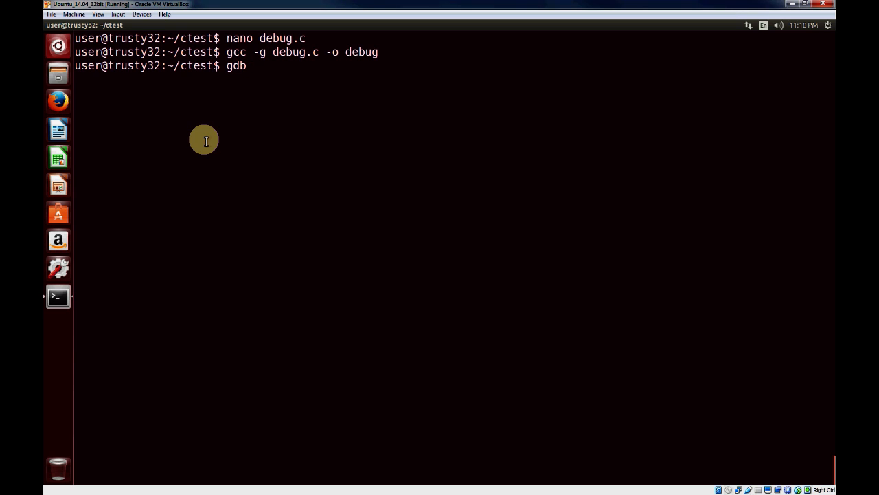
{"action": "type", "text": "debug"}
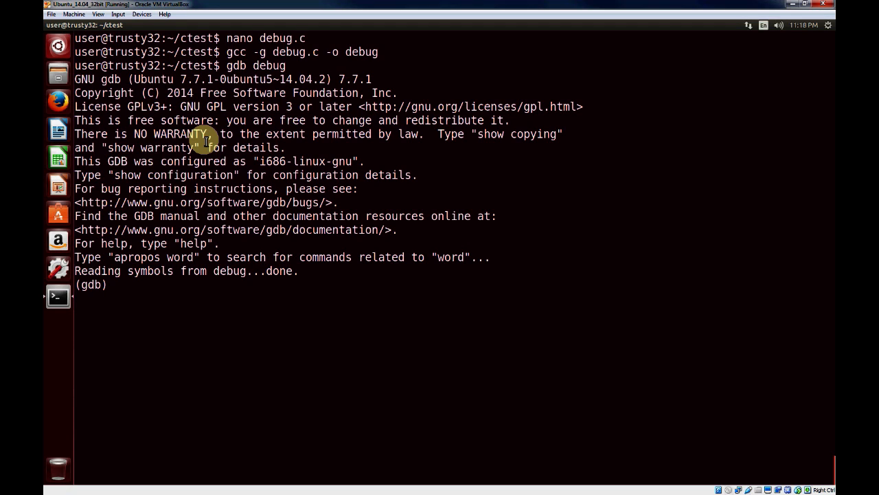
{"action": "type", "text": "run"}
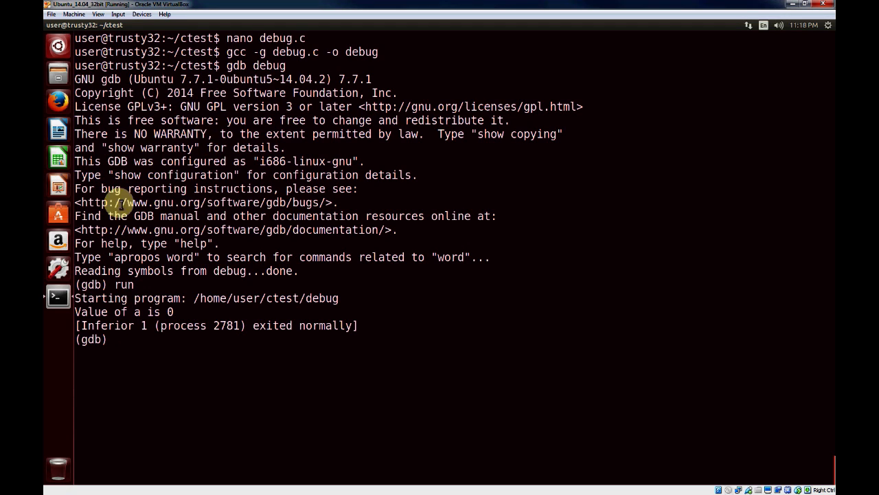
{"action": "mouse_move", "coordinate": [228, 305]}
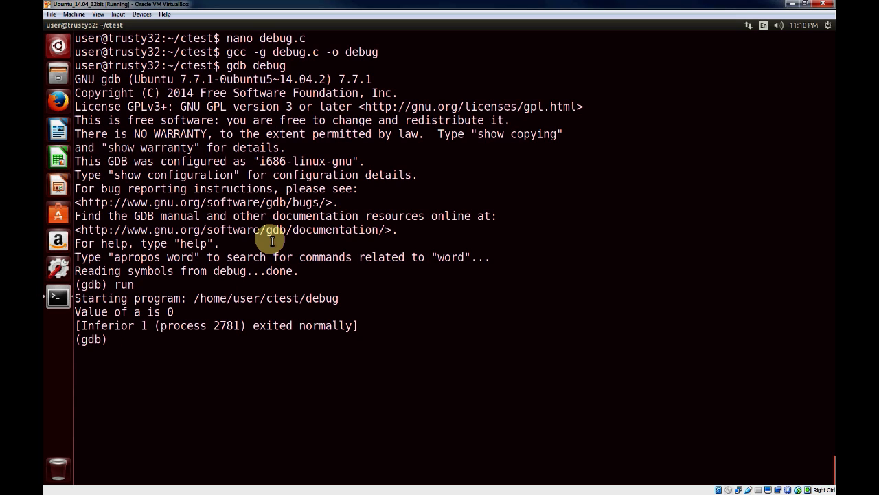
Step: List debug.c's source twice, showing all 14 lines
{"action": "type", "text": "list"}
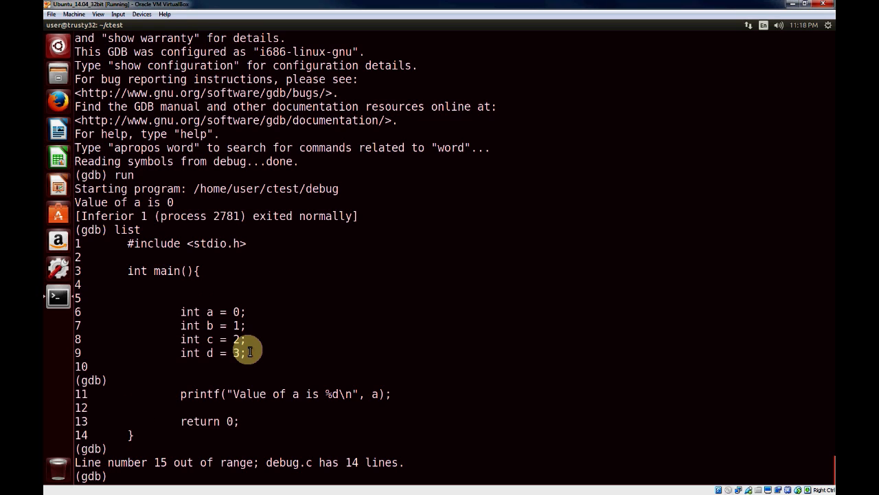
{"action": "type", "text": "list"}
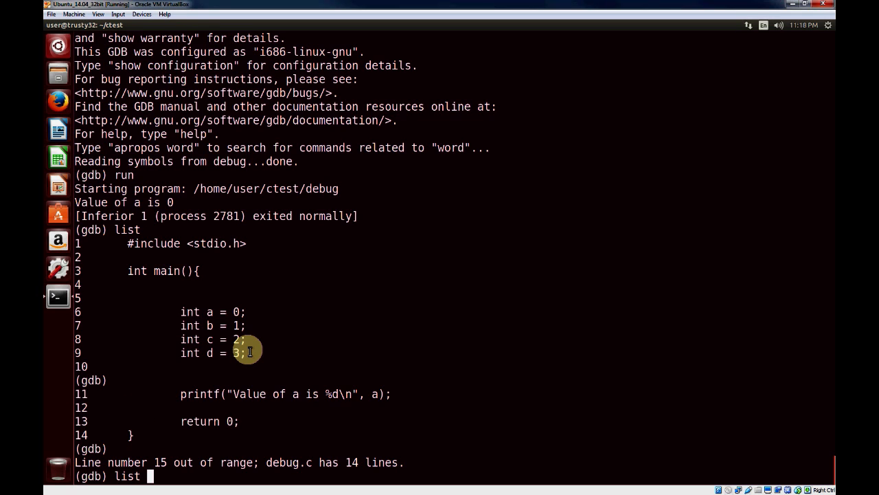
Step: List lines 1,14 of debug.c and mark line 7 as the breakpoint line
{"action": "type", "text": "1"}
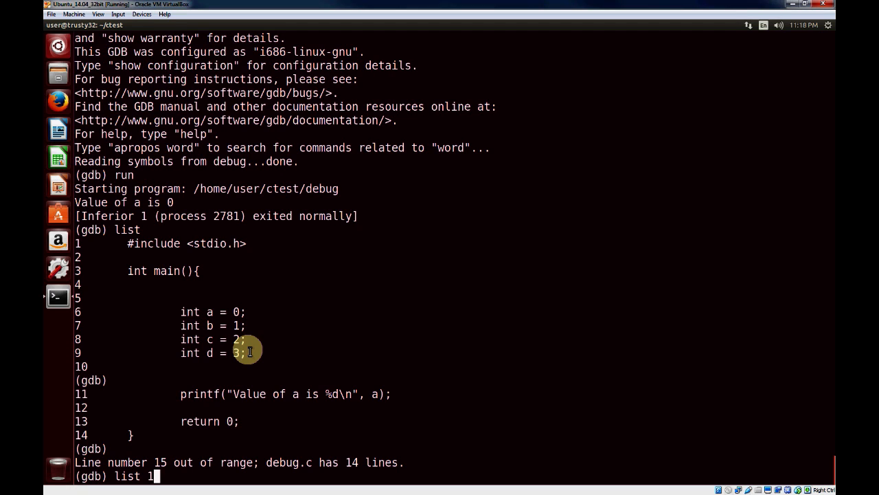
{"action": "type", "text": ",14"}
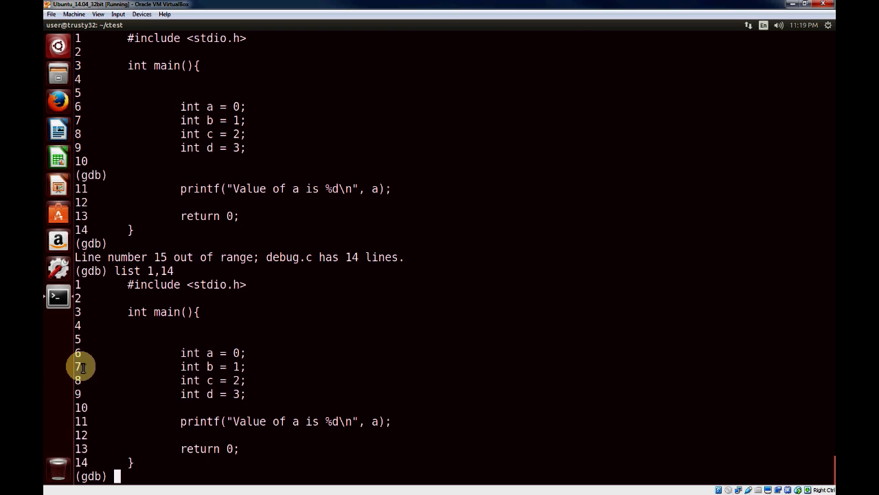
{"action": "mouse_move", "coordinate": [157, 302]}
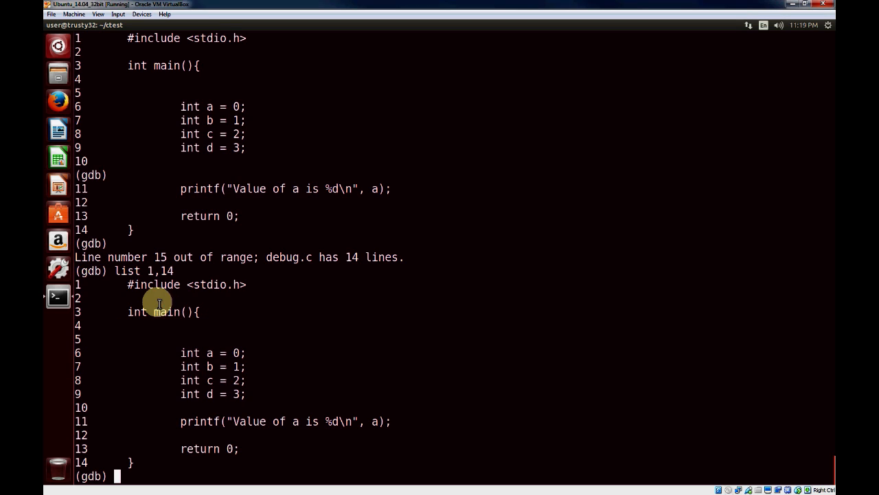
{"action": "mouse_move", "coordinate": [200, 288]}
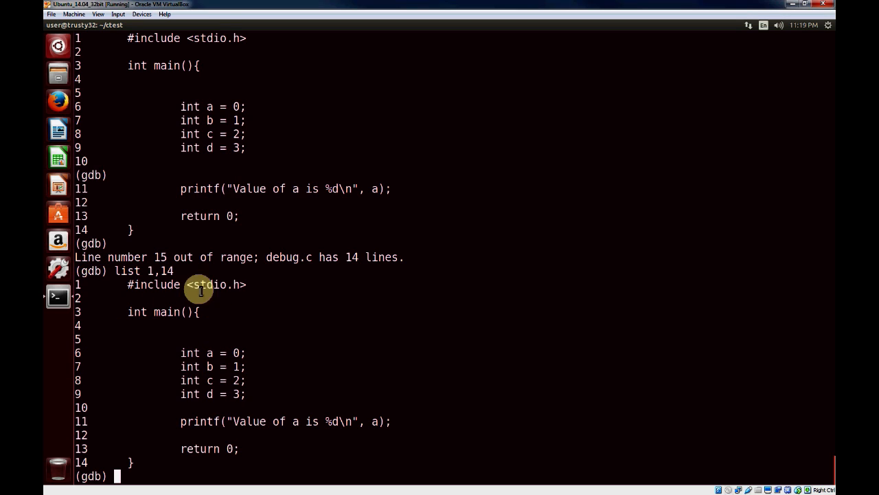
{"action": "double_click", "coordinate": [167, 312]}
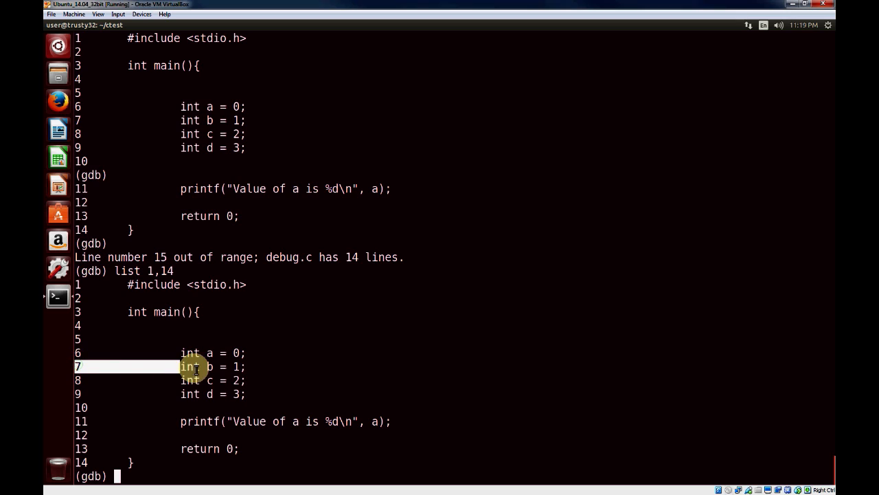
{"action": "mouse_move", "coordinate": [317, 275]}
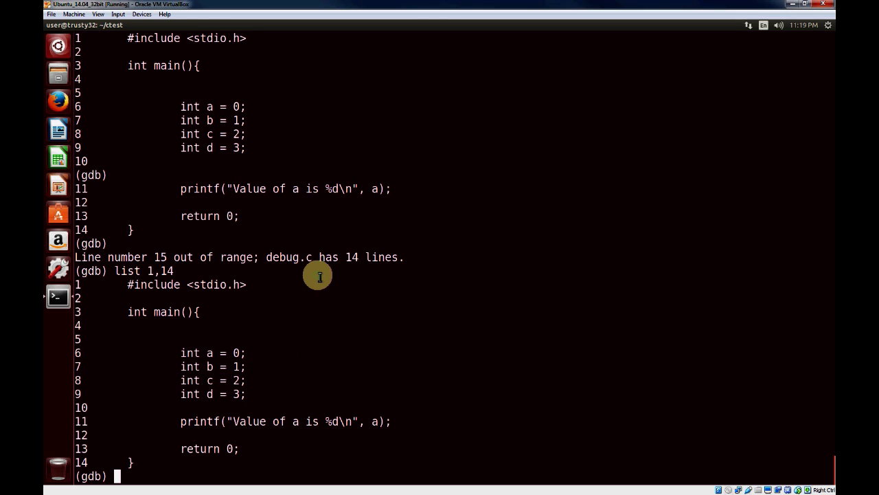
{"action": "mouse_move", "coordinate": [307, 272]}
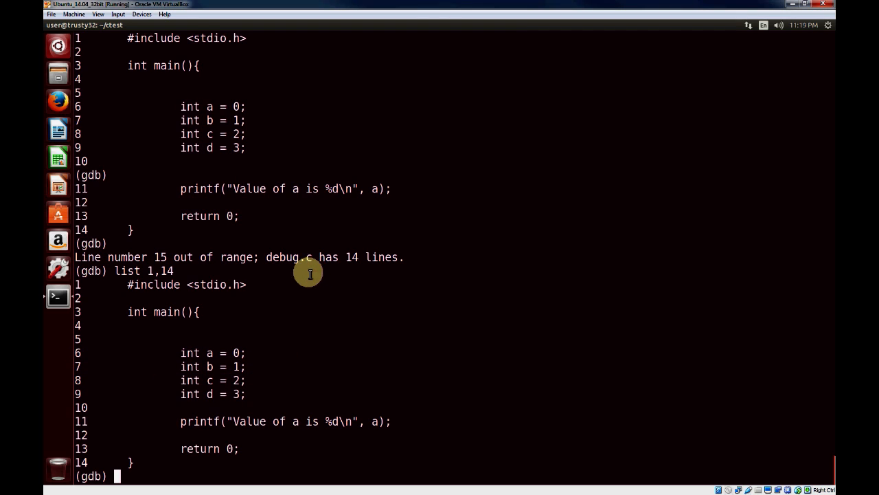
{"action": "mouse_move", "coordinate": [285, 310]}
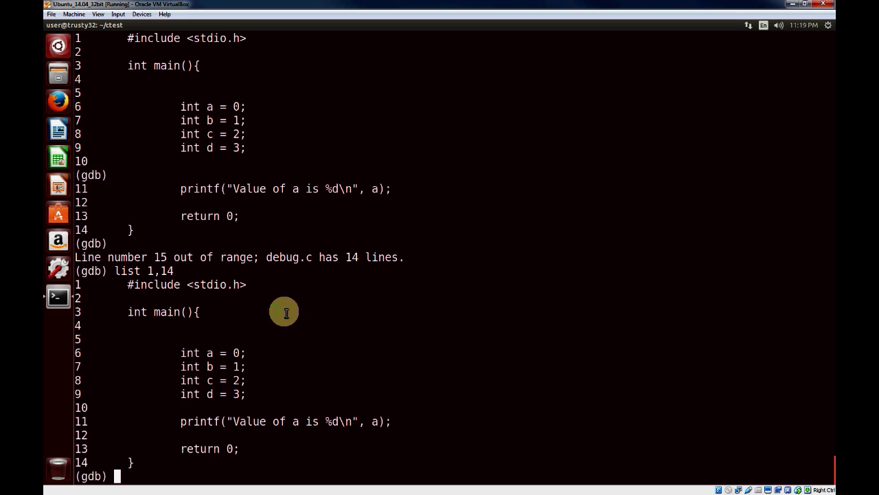
{"action": "mouse_move", "coordinate": [228, 295]}
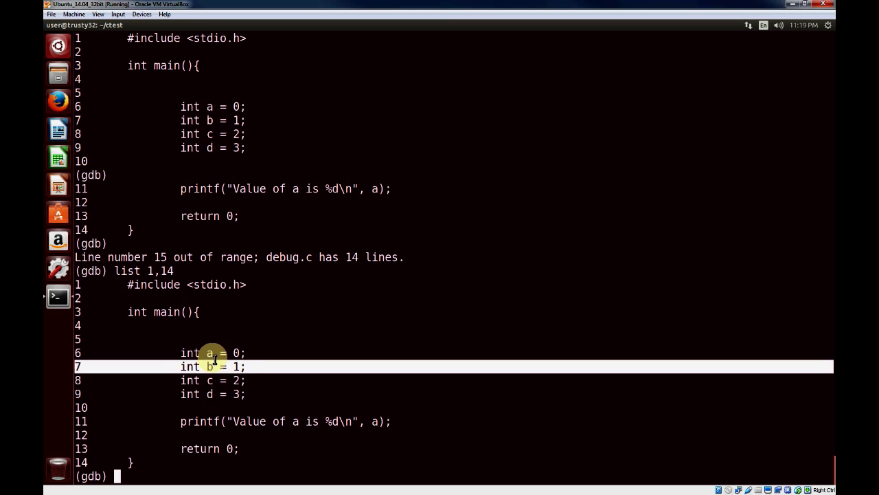
{"action": "mouse_move", "coordinate": [170, 368]}
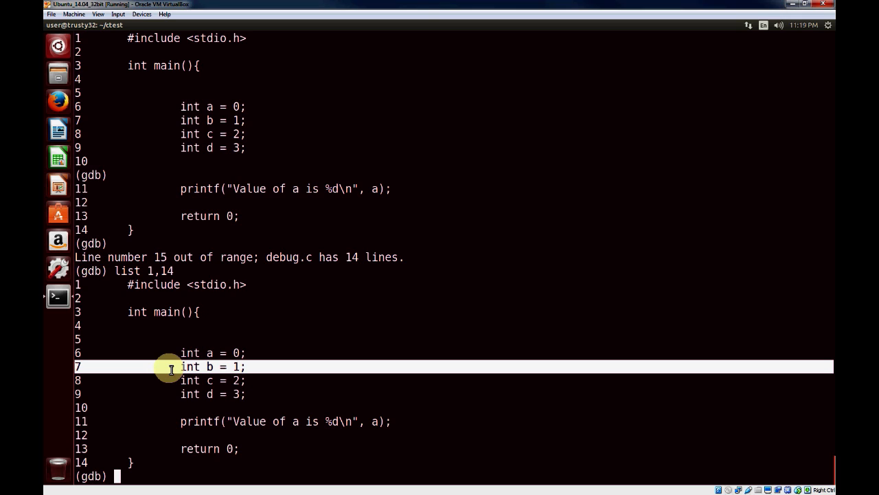
Step: Break at line 7, run to it, and show locals a–d with info locals
{"action": "type", "text": "break 7"}
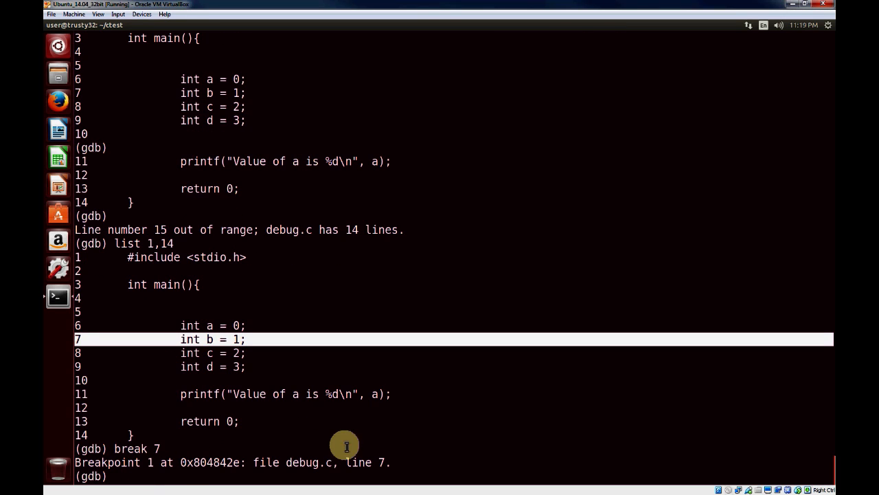
{"action": "type", "text": "run"}
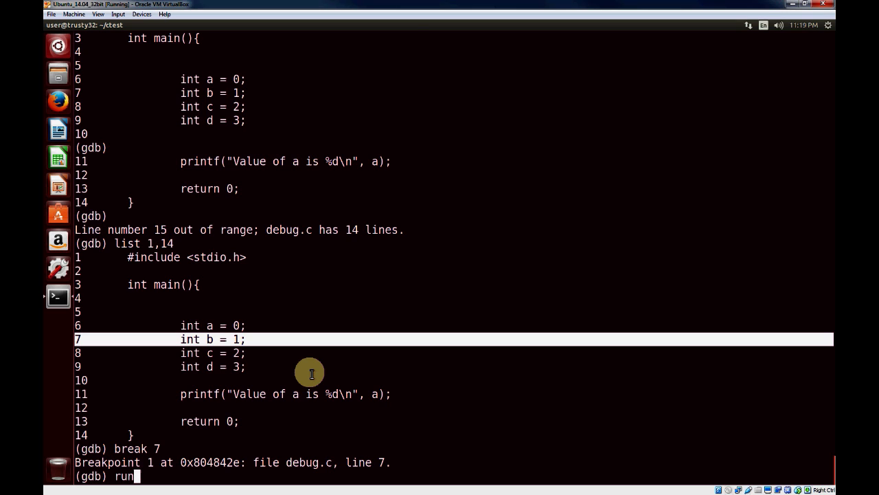
{"action": "key", "text": "Return"}
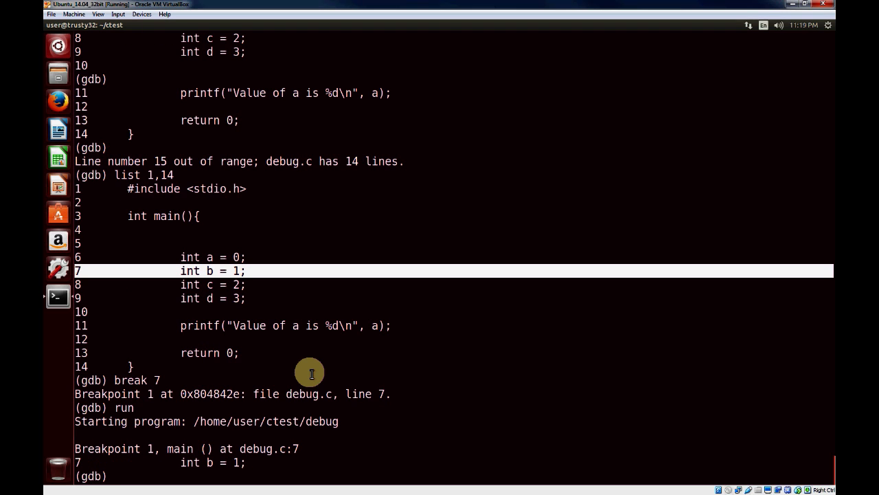
{"action": "mouse_move", "coordinate": [82, 462]}
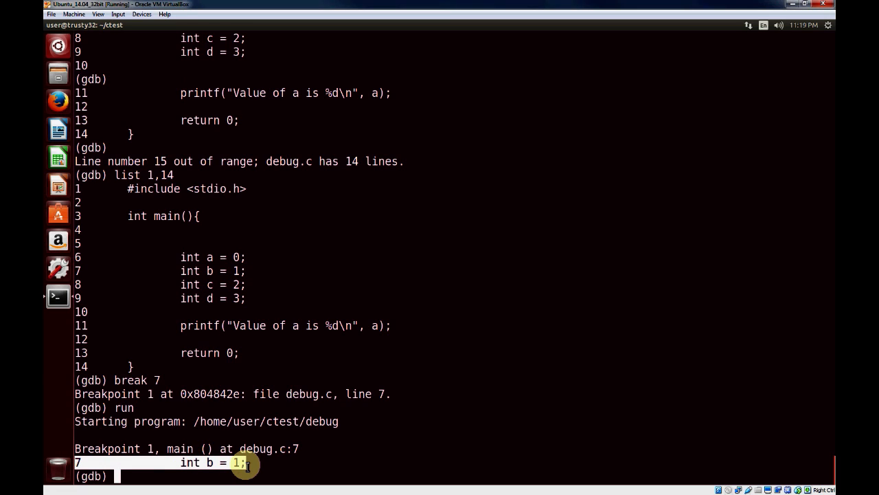
{"action": "mouse_move", "coordinate": [206, 373]}
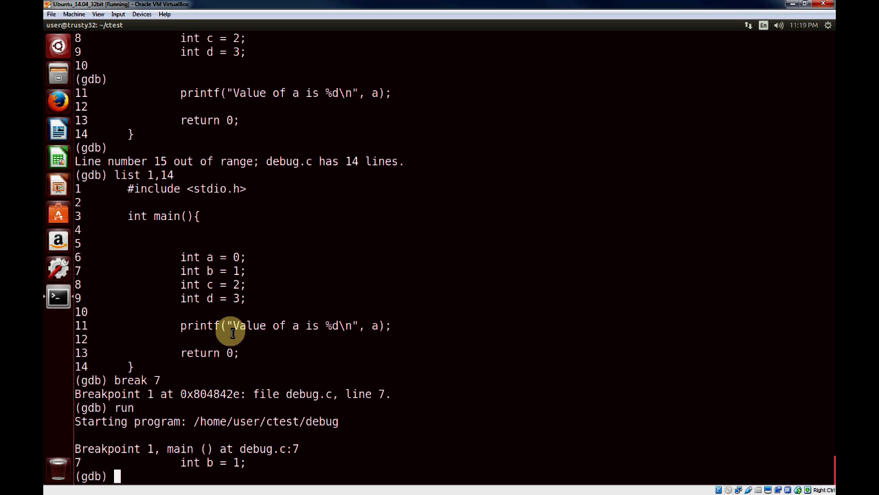
{"action": "type", "text": "info locals"}
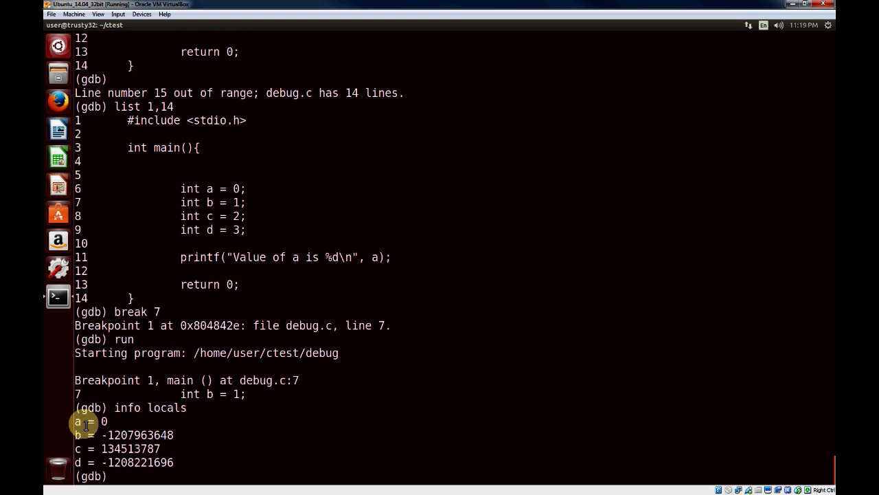
{"action": "mouse_move", "coordinate": [207, 190]}
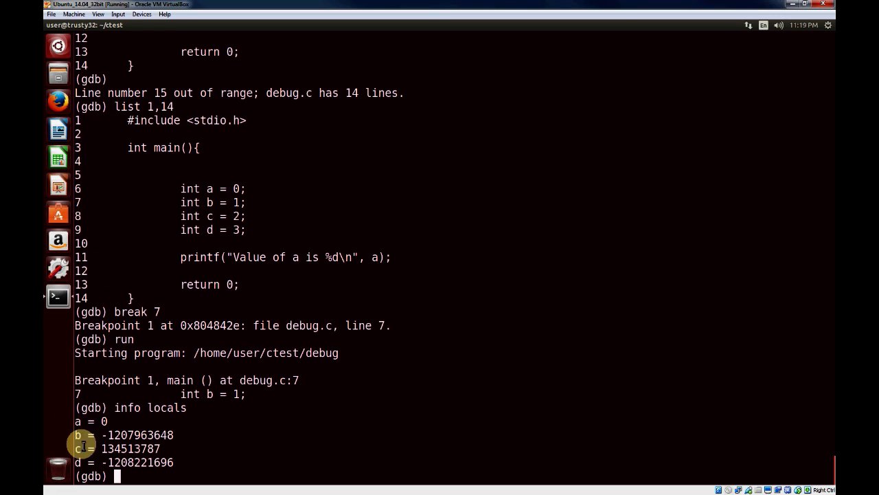
{"action": "mouse_move", "coordinate": [236, 253]}
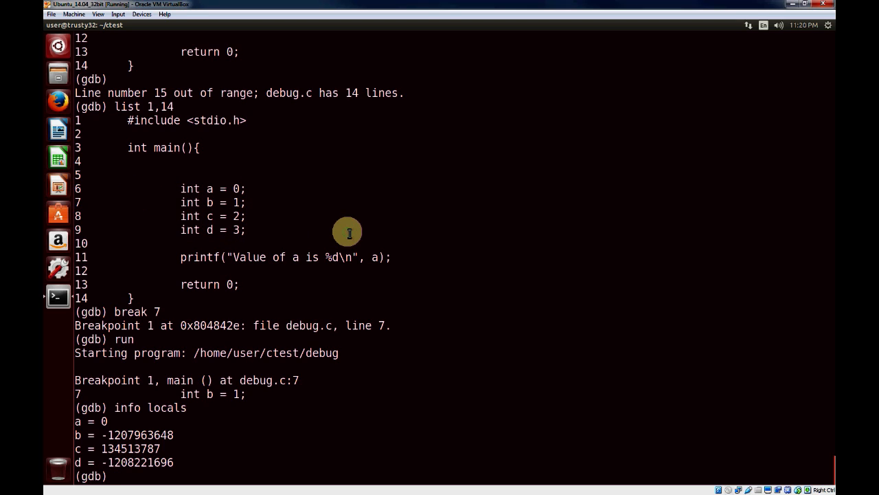
Step: Step with next to line 8 and show locals again, now b = 1
{"action": "type", "text": "next"}
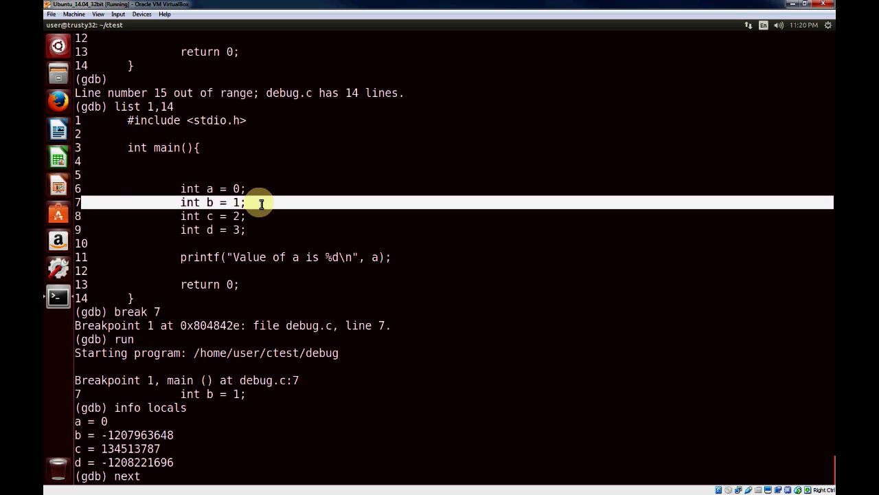
{"action": "mouse_move", "coordinate": [280, 239]}
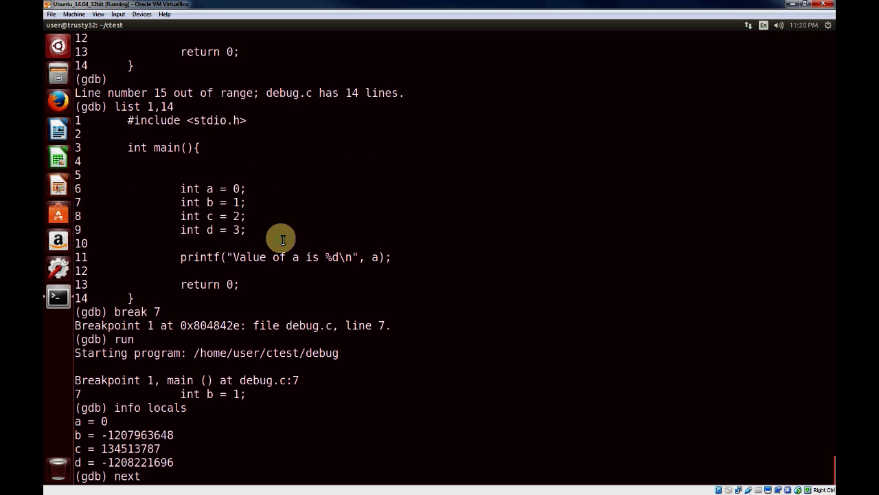
{"action": "key", "text": "Return"}
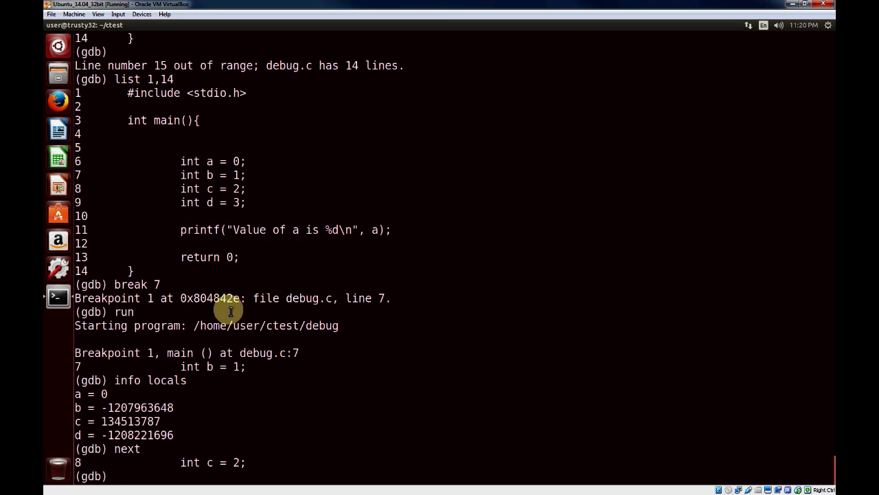
{"action": "mouse_move", "coordinate": [80, 461]}
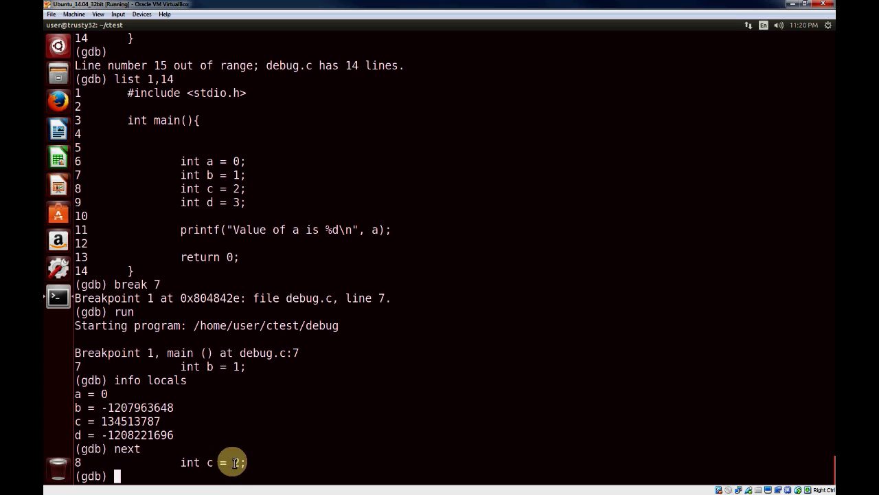
{"action": "type", "text": "info locals"}
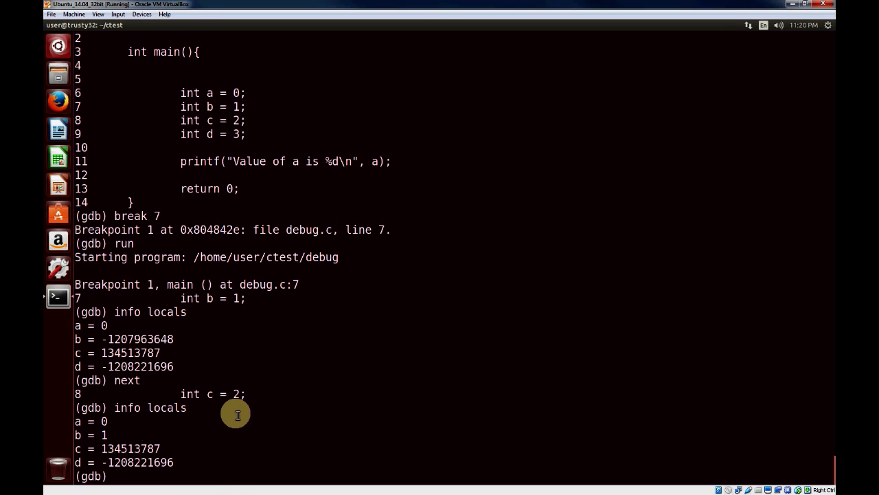
{"action": "mouse_move", "coordinate": [177, 384]}
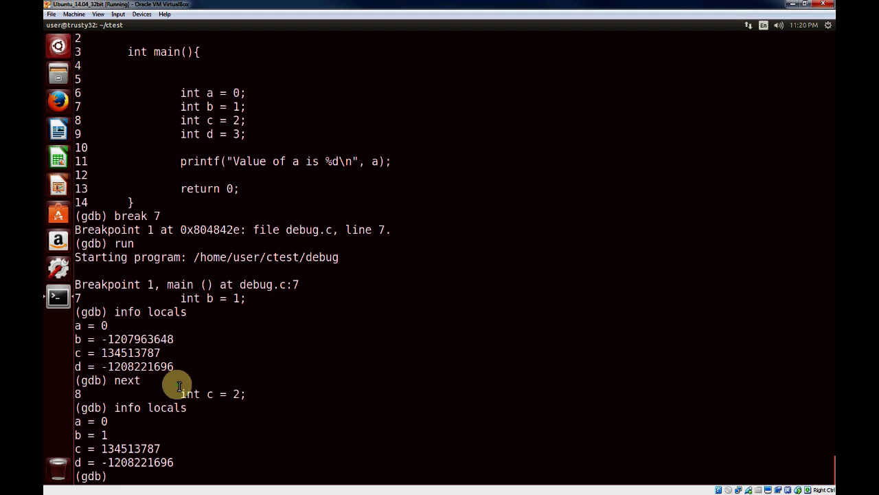
Step: Print a and b, showing $1 = 0 and $2 = 1
{"action": "type", "text": "prin"}
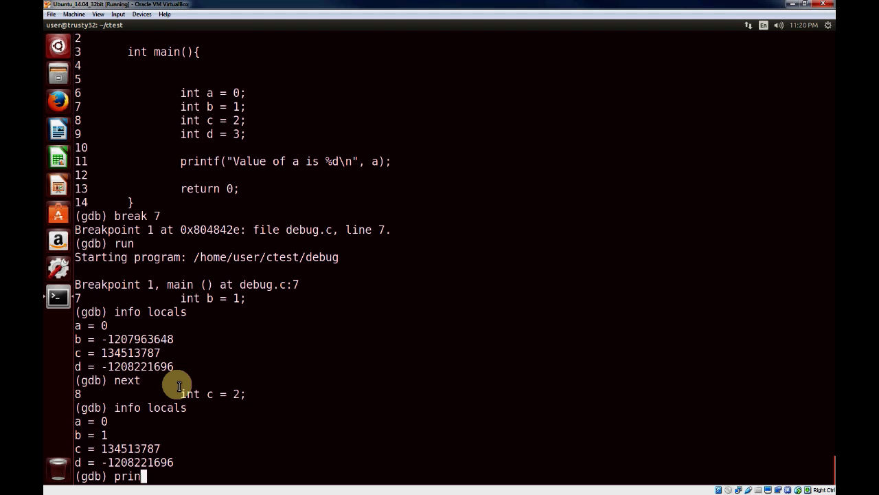
{"action": "type", "text": "t"}
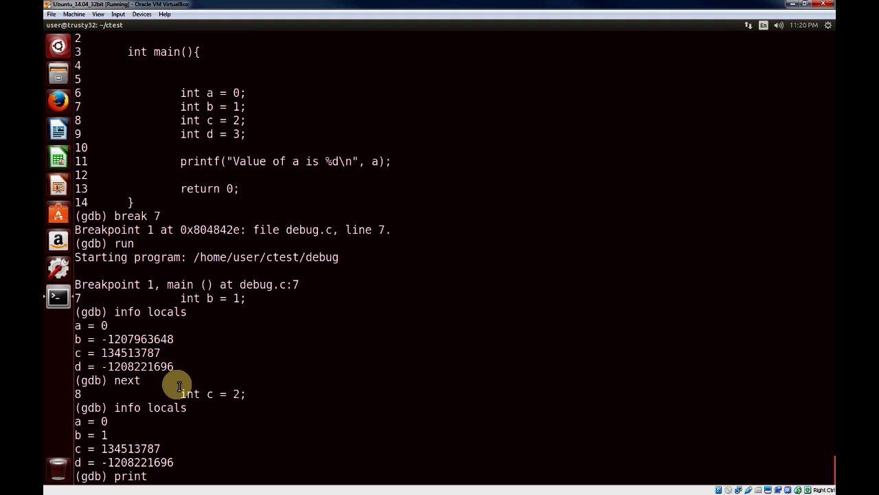
{"action": "type", "text": "a"}
{"action": "type", "text": "print b"}
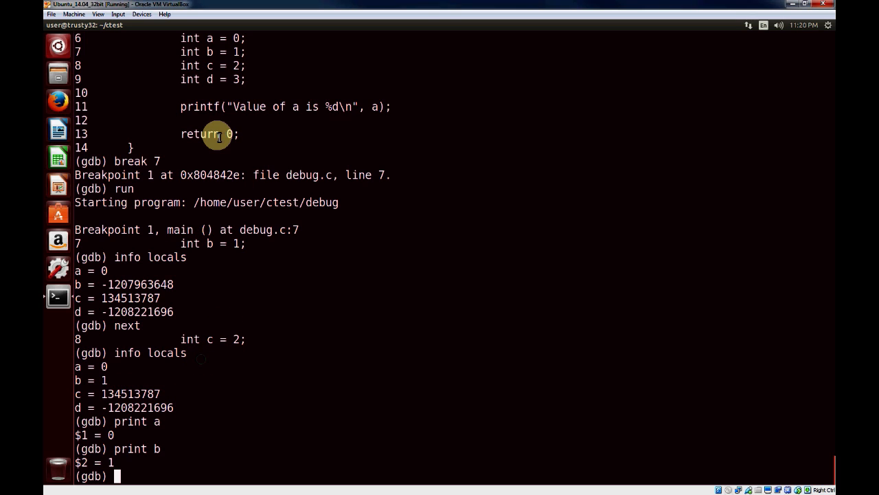
{"action": "mouse_move", "coordinate": [170, 112]}
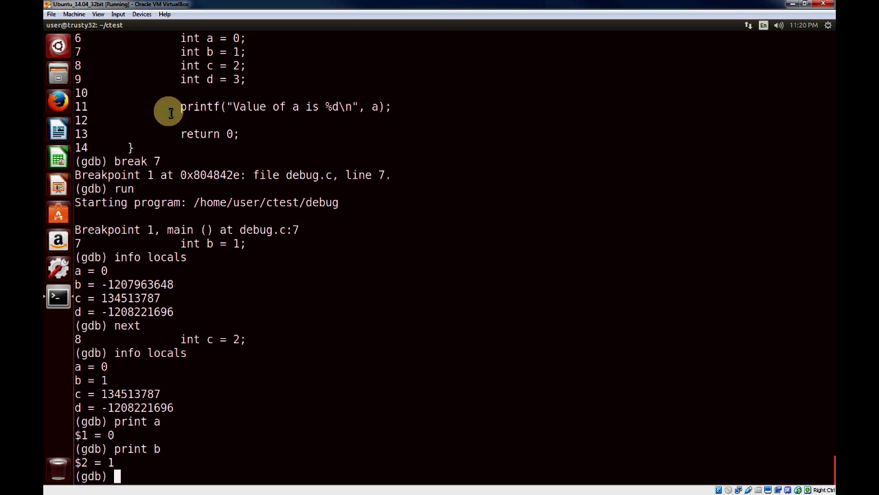
Step: Set breakpoint 2 at line 11 with b 11 and continue until it stops there
{"action": "type", "text": "b 11"}
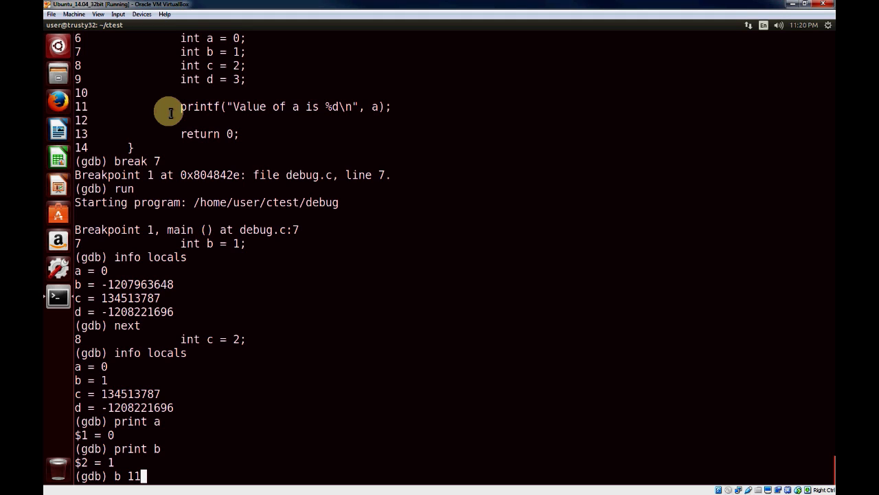
{"action": "mouse_move", "coordinate": [296, 192]}
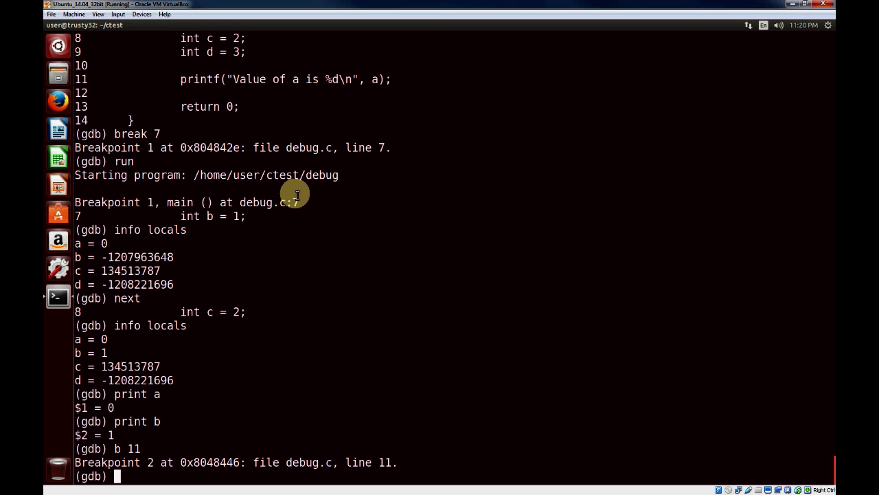
{"action": "type", "text": "continue"}
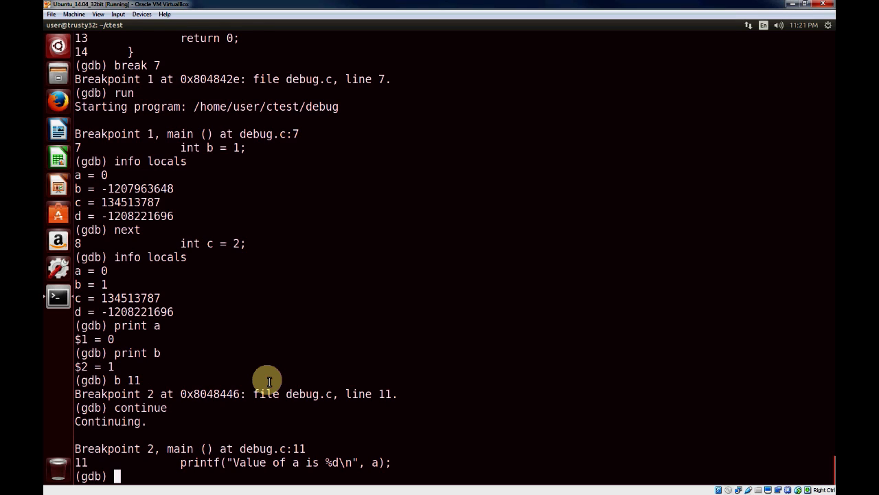
Step: List breakpoints with 'info b', showing debug.c lines 7 and 11 each hit once
{"action": "type", "text": "info b"}
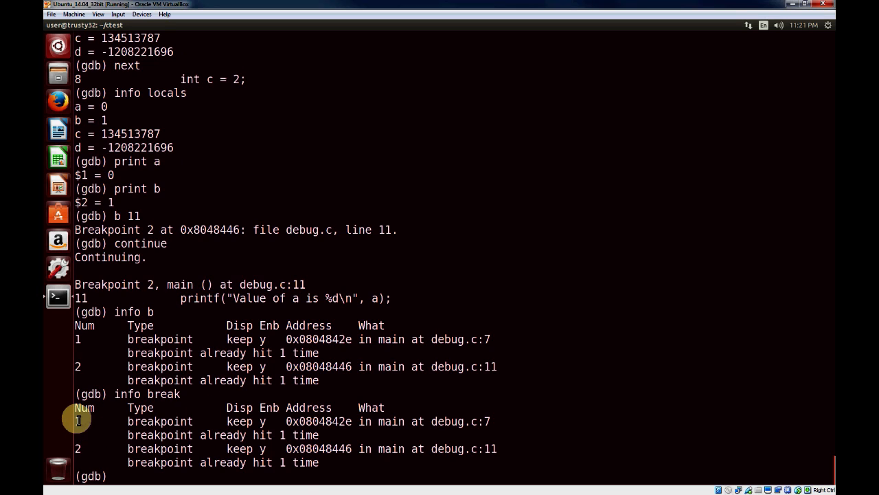
{"action": "mouse_move", "coordinate": [159, 377]}
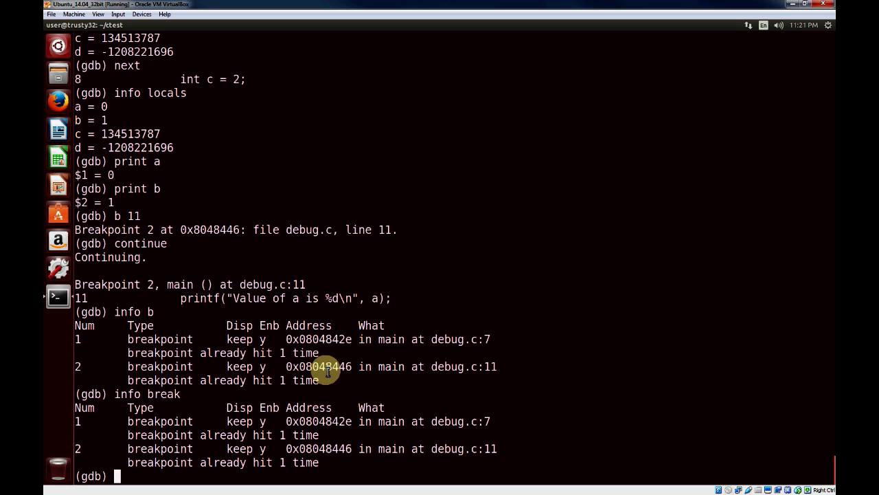
{"action": "mouse_move", "coordinate": [451, 422]}
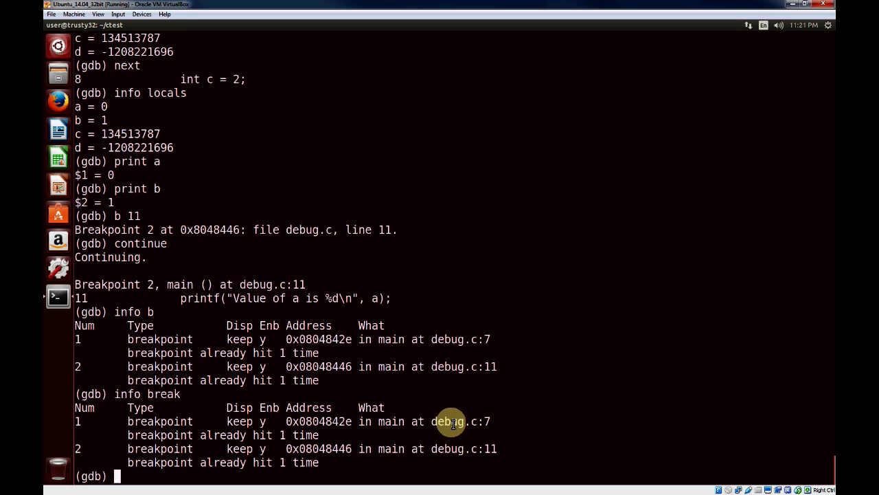
{"action": "mouse_move", "coordinate": [434, 370]}
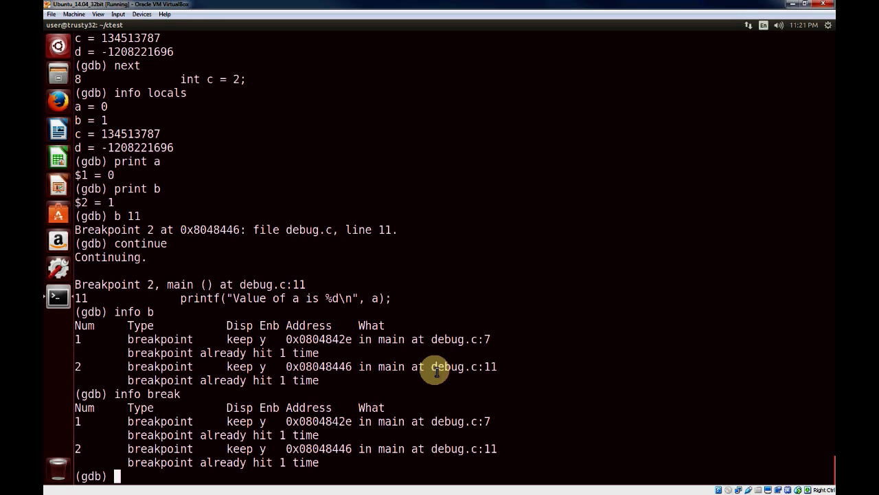
Step: Delete breakpoint 2 at line 11, confirm with 'info b', and continue to a normal exit
{"action": "type", "text": "d 2"}
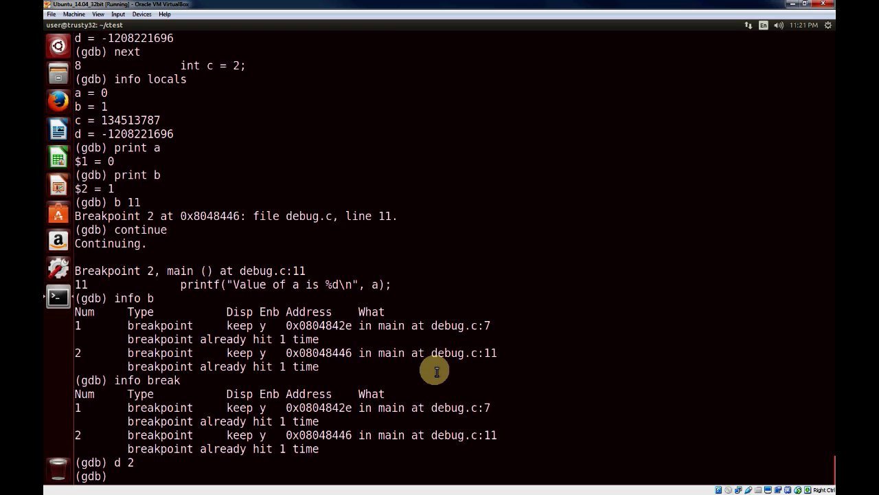
{"action": "type", "text": "info b"}
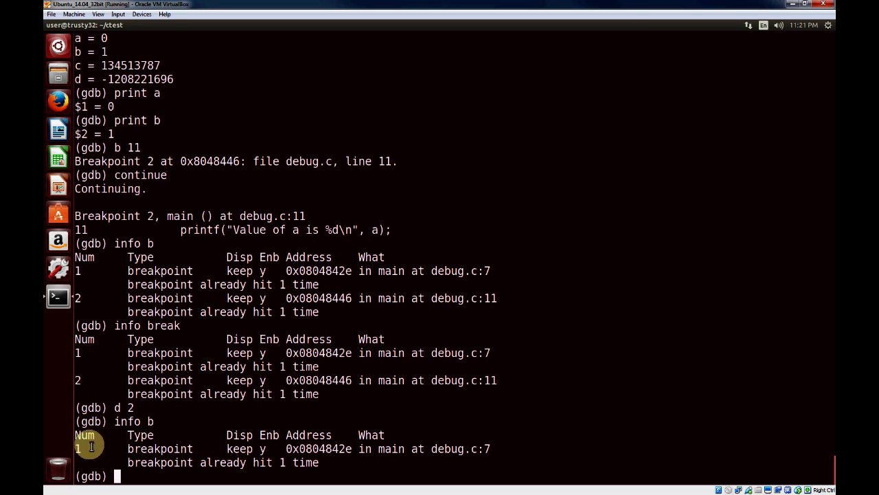
{"action": "type", "text": "contin"}
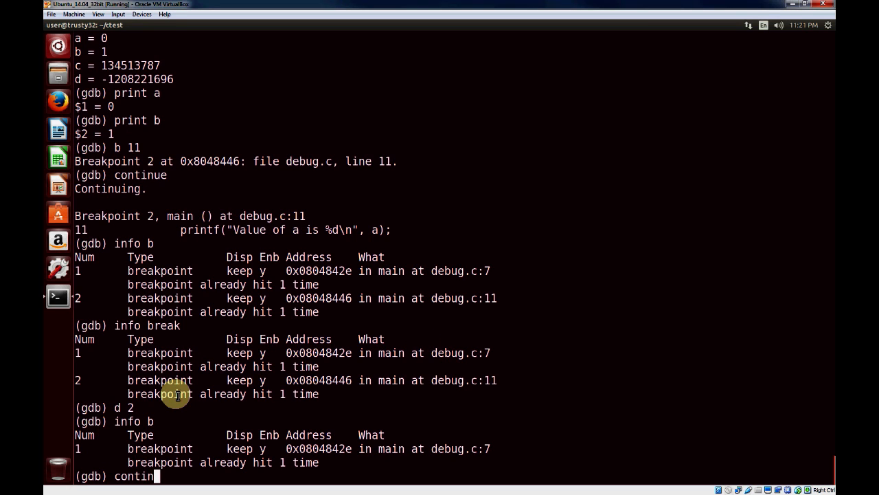
{"action": "key", "text": "Return"}
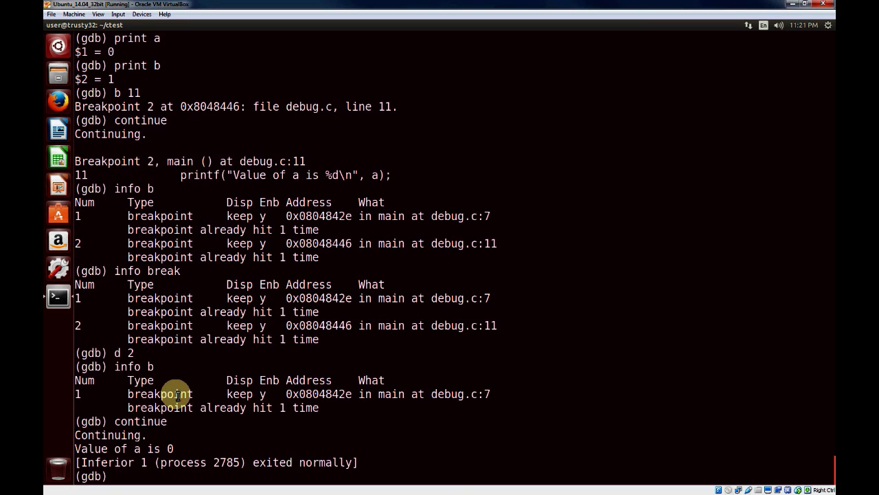
{"action": "mouse_move", "coordinate": [149, 407]}
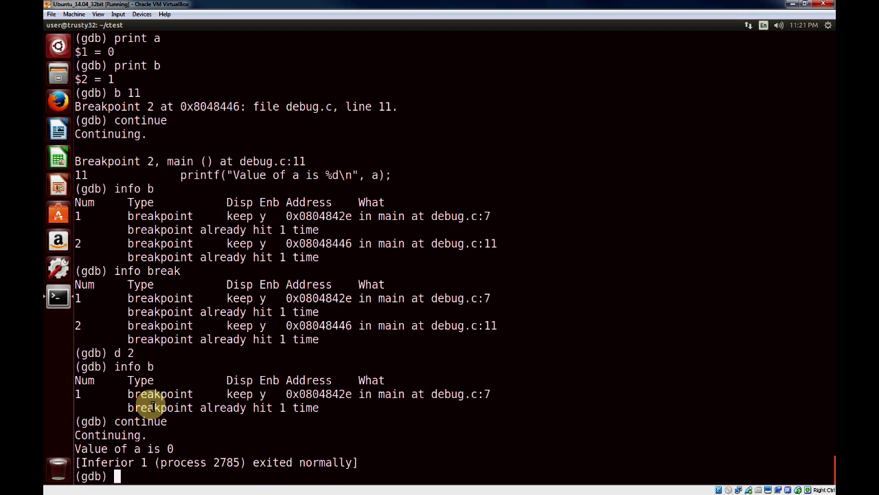
Step: Rerun the program, continue past the line 7 breakpoint to exit, and list breakpoint 1 alone
{"action": "type", "text": "ru"}
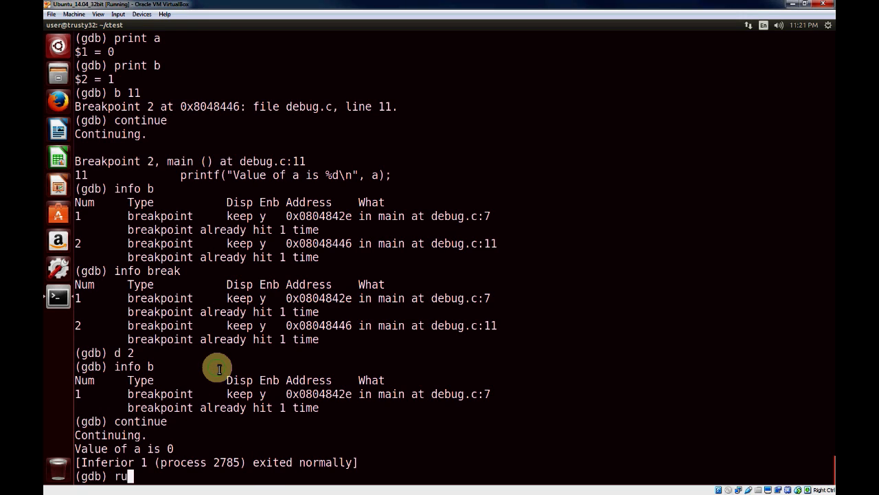
{"action": "key", "text": "Return"}
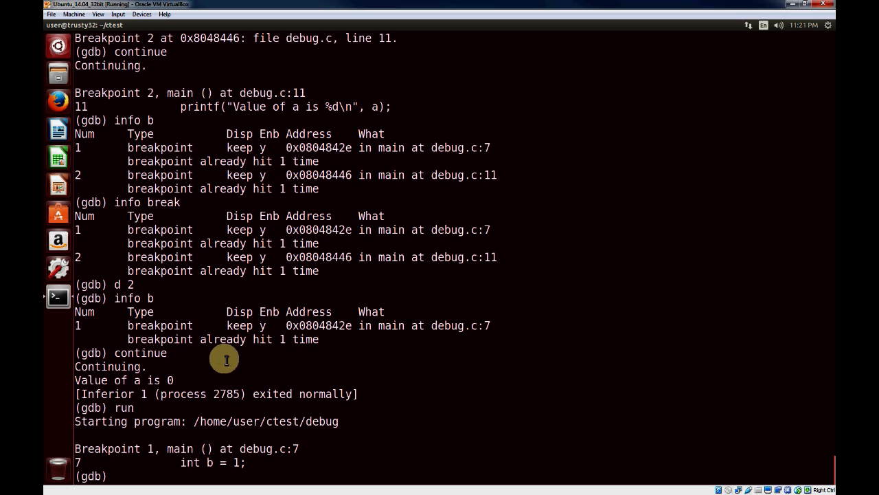
{"action": "mouse_move", "coordinate": [227, 424]}
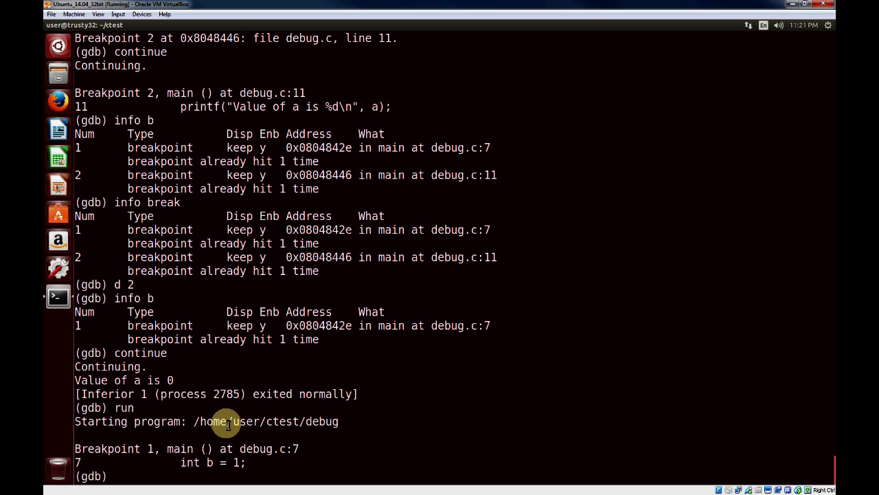
{"action": "type", "text": "continue"}
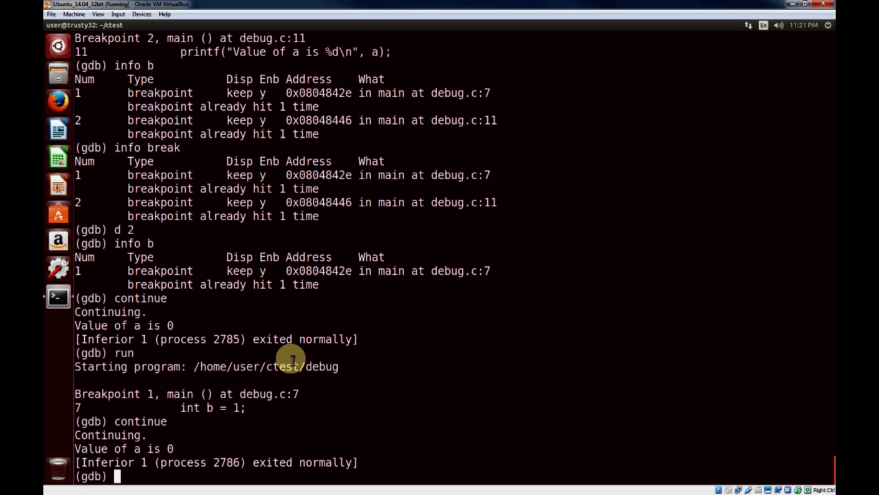
{"action": "type", "text": "info b"}
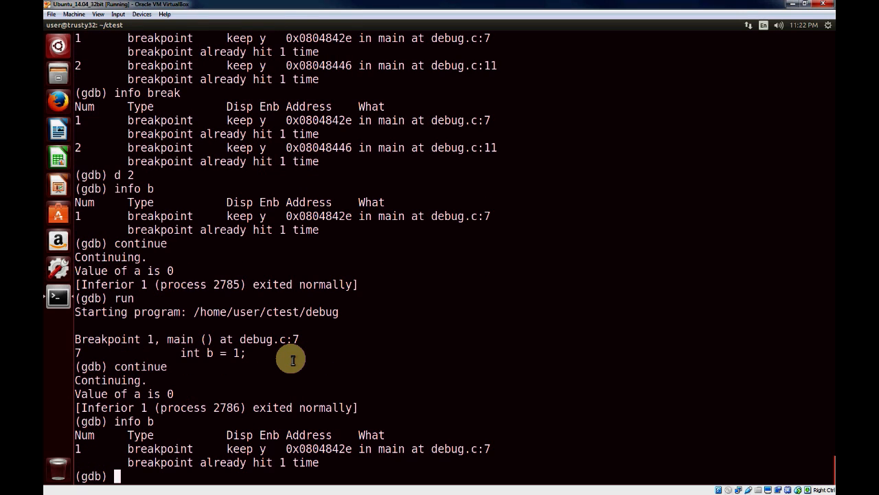
Step: Delete breakpoint 1 and confirm no breakpoints or watchpoints remain
{"action": "type", "text": "d 1"}
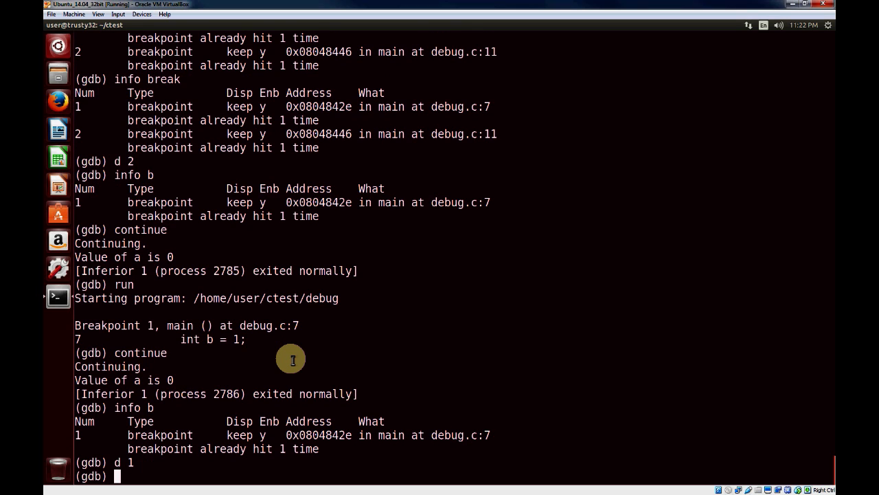
{"action": "type", "text": "info d"}
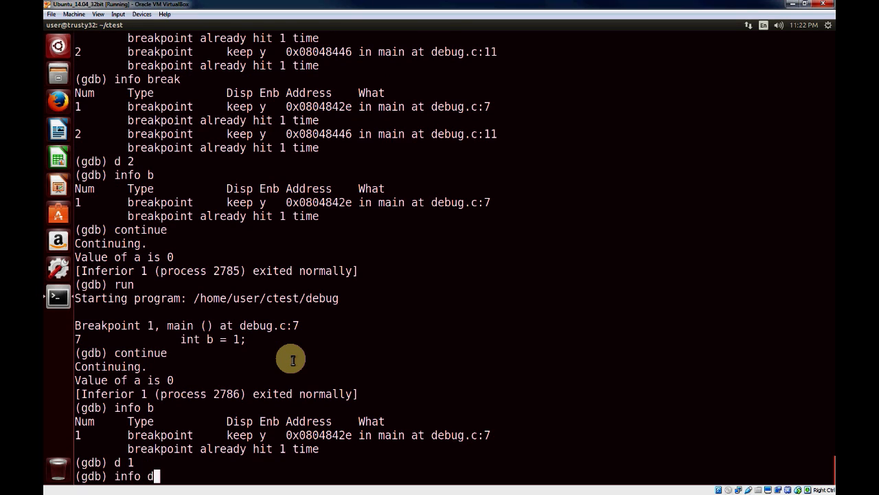
{"action": "key", "text": "Return"}
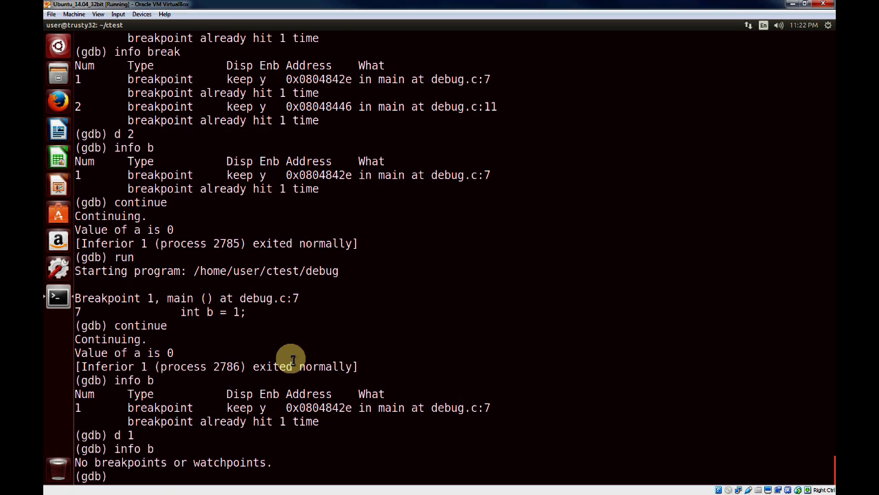
{"action": "mouse_move", "coordinate": [191, 401]}
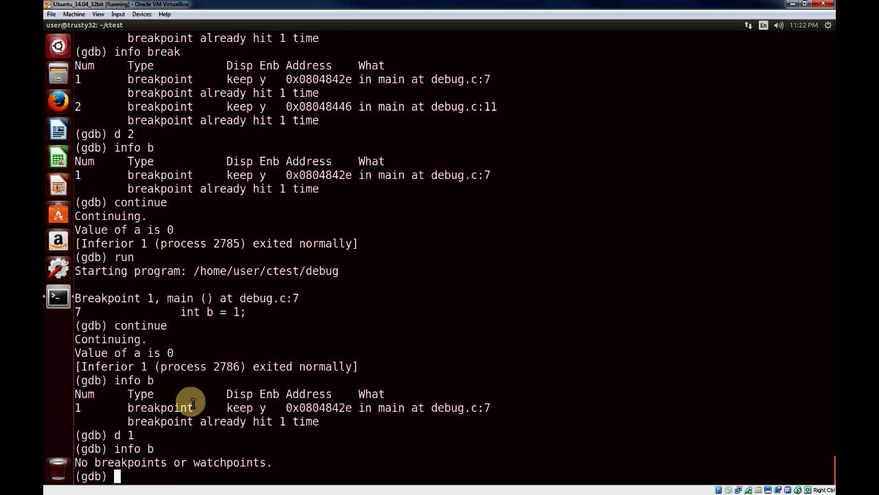
Step: Run the program straight through, printing 'Value of a is 0' and exiting normally
{"action": "type", "text": "run"}
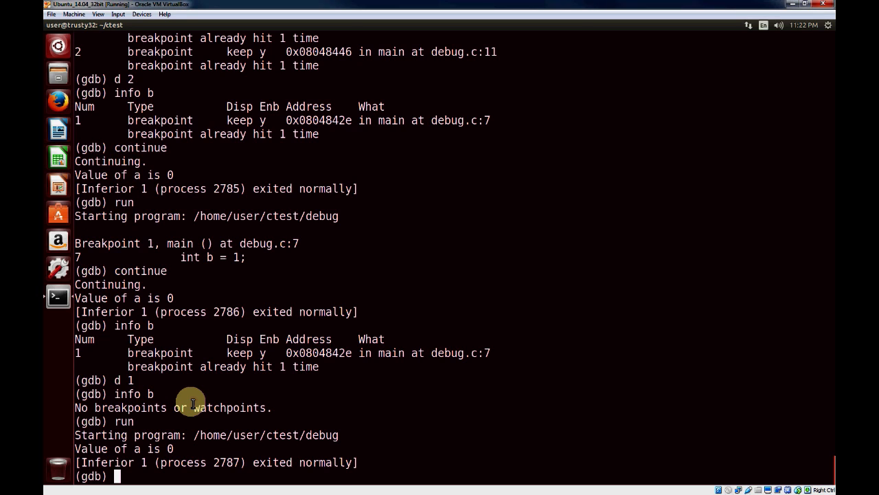
{"action": "mouse_move", "coordinate": [185, 395]}
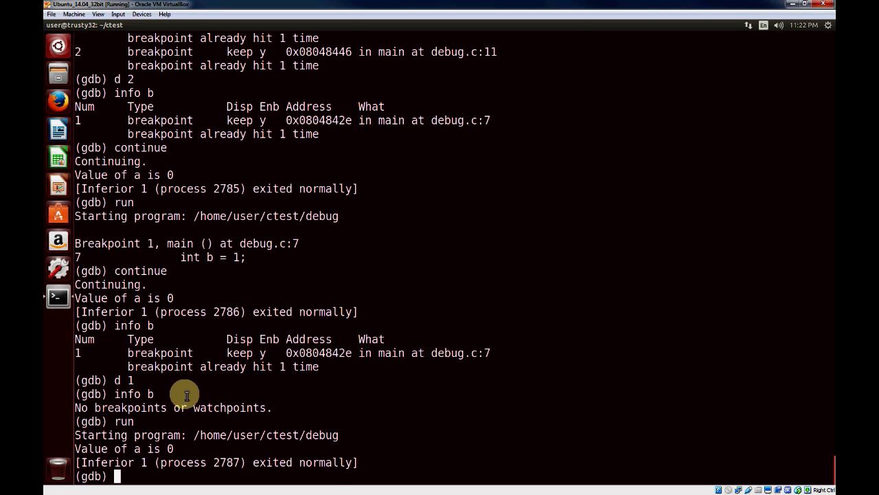
{"action": "mouse_move", "coordinate": [231, 312]}
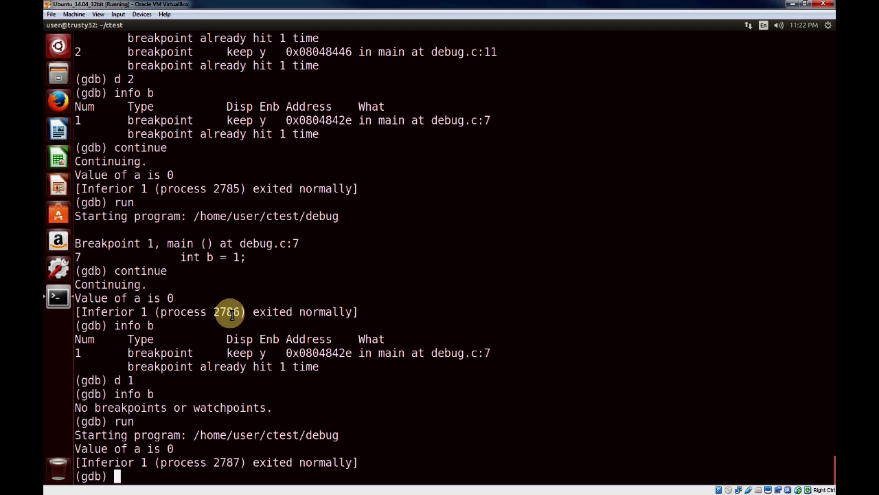